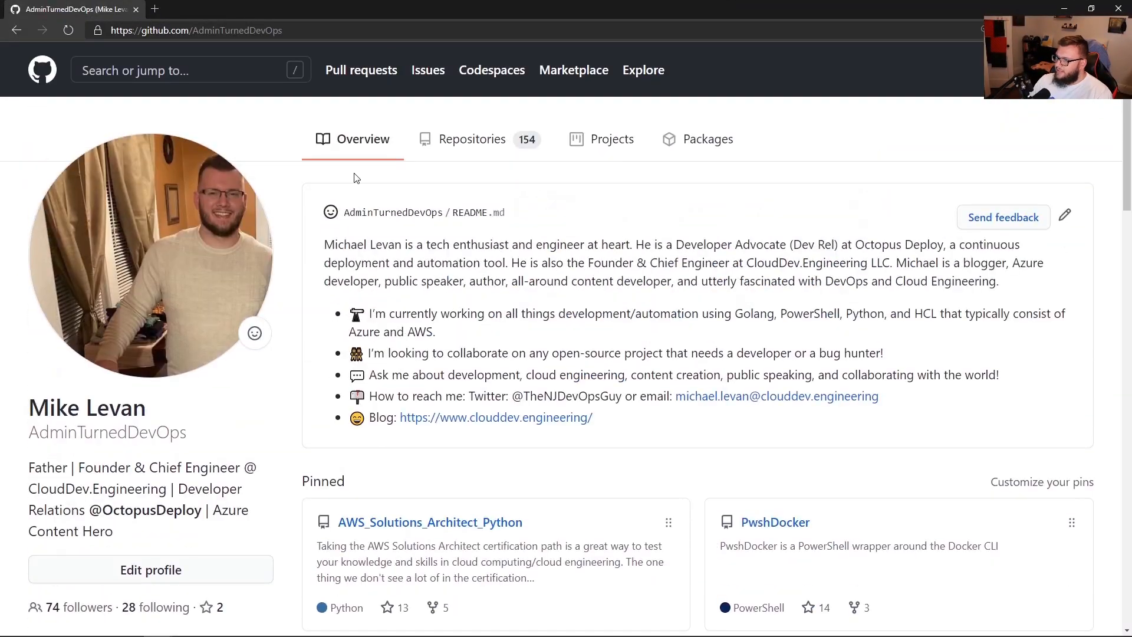
Create a new public repository named goexample with a README
left_click(472, 139)
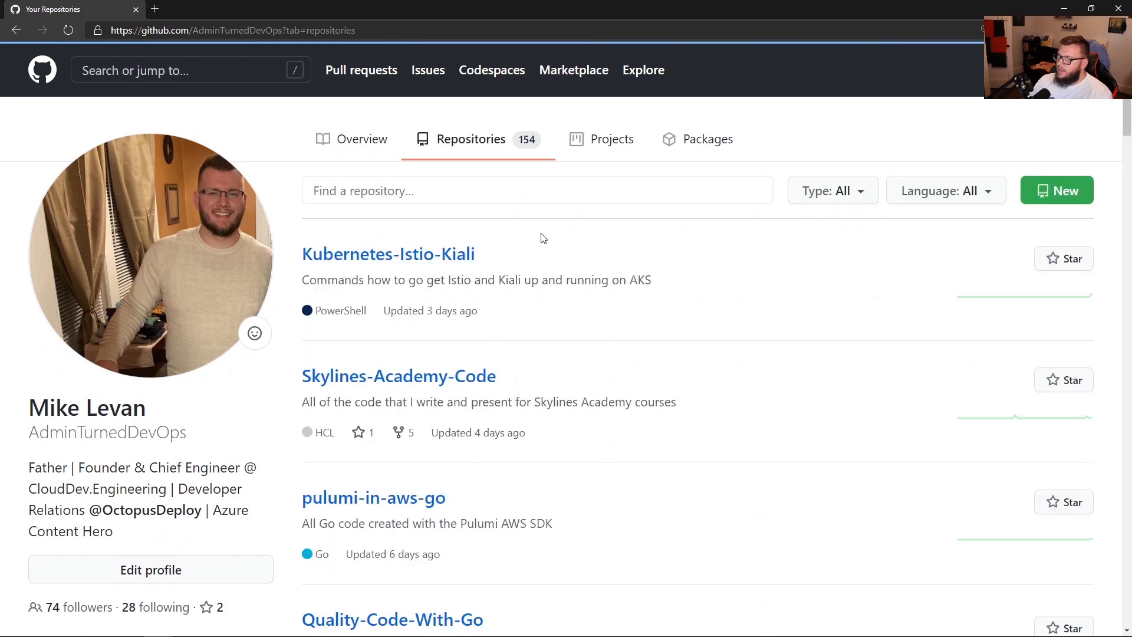
left_click(1057, 190)
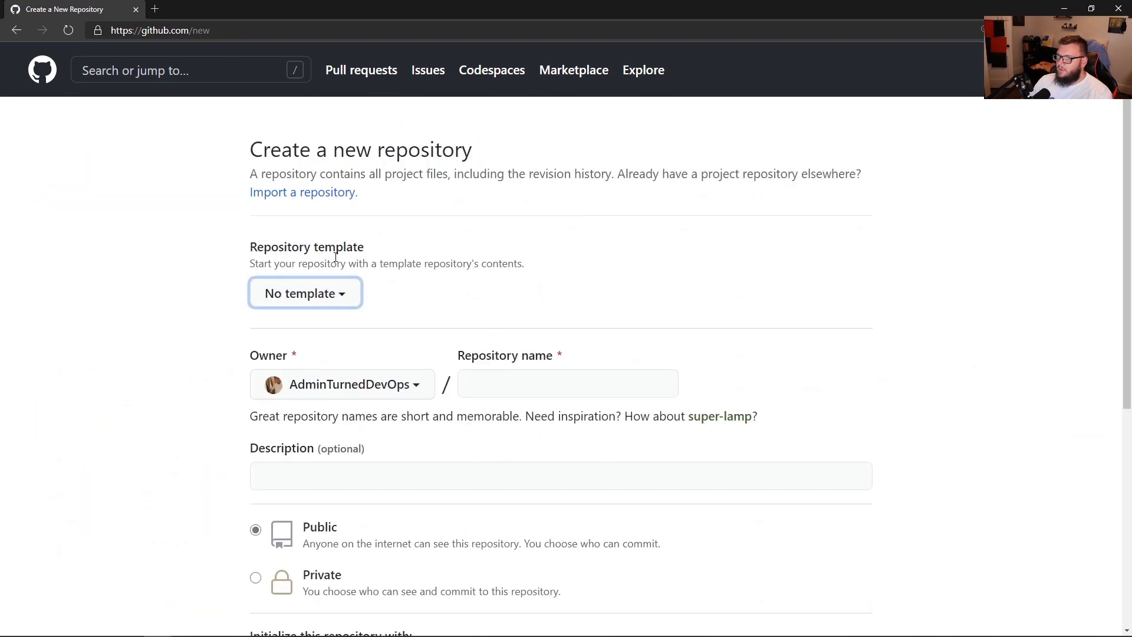
left_click(567, 382)
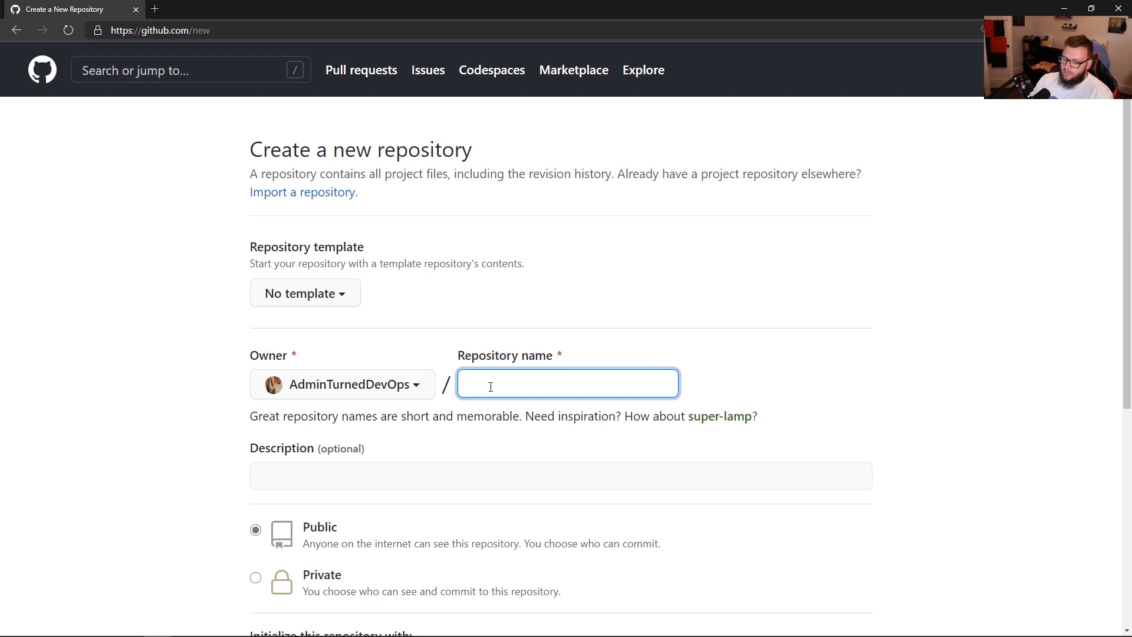
type("goexample")
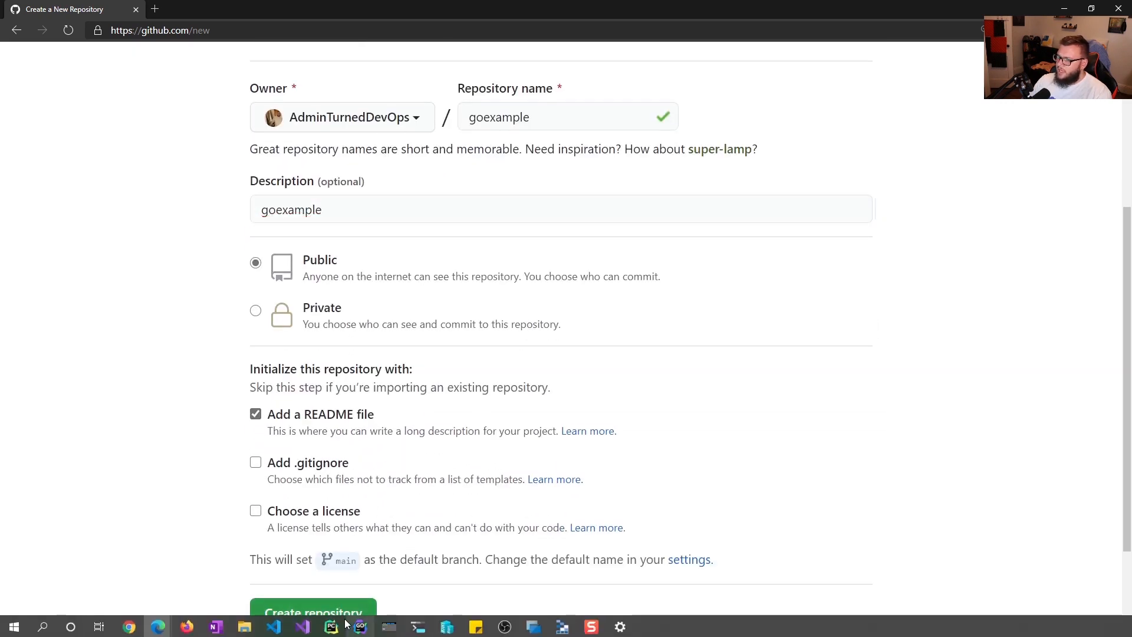
left_click(313, 611)
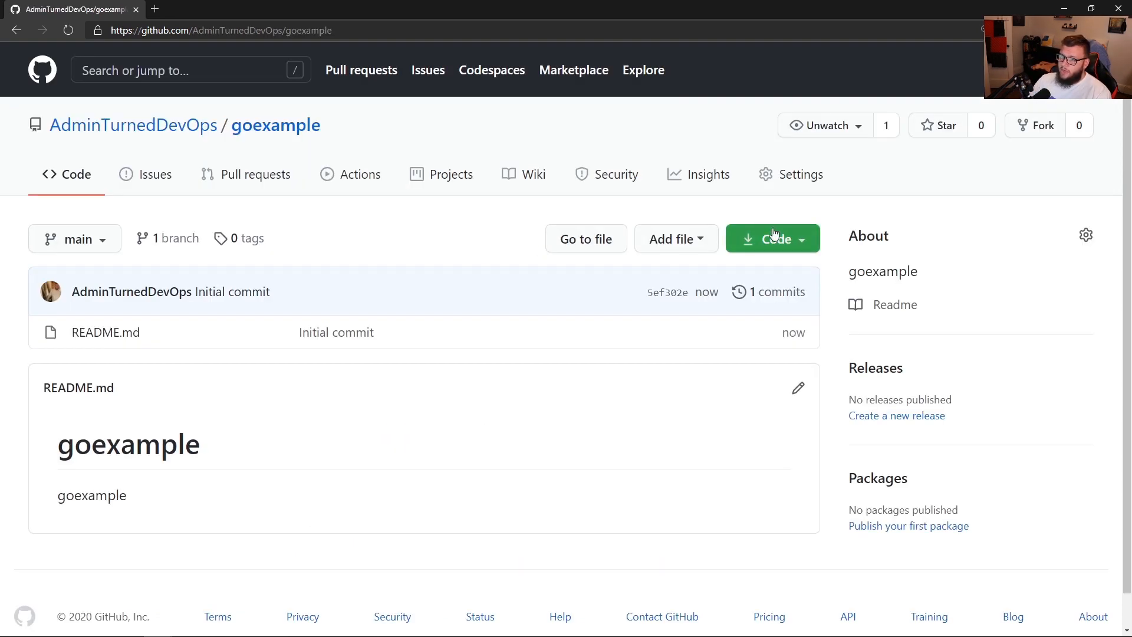
Bring up the repository's clone options and settle on the GitHub CLI command
left_click(771, 238)
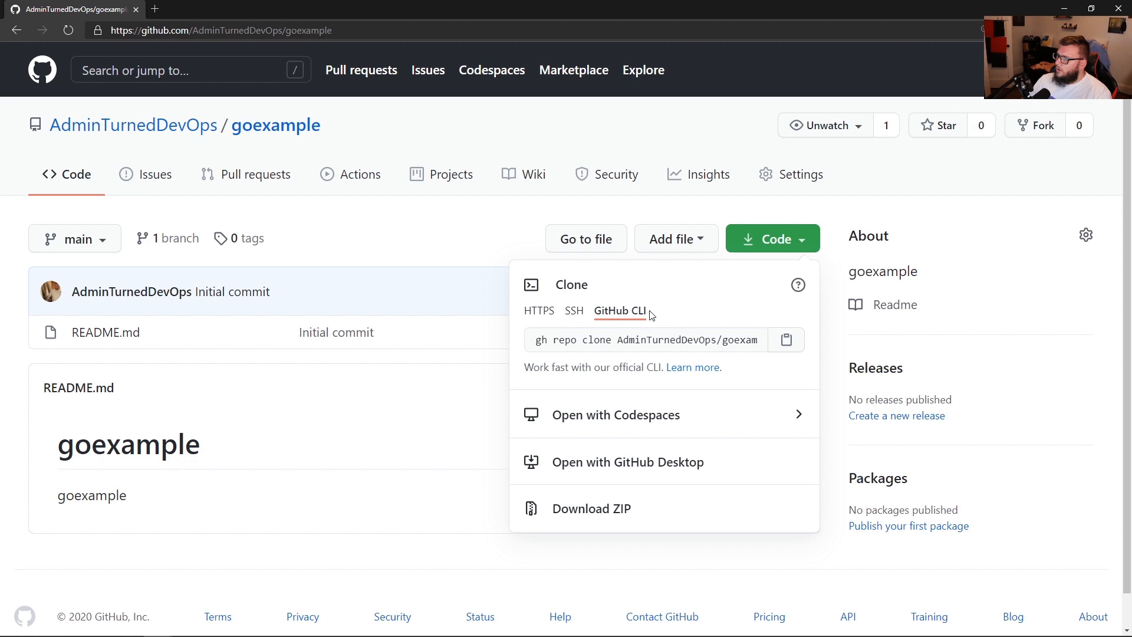
mouse_move(605, 327)
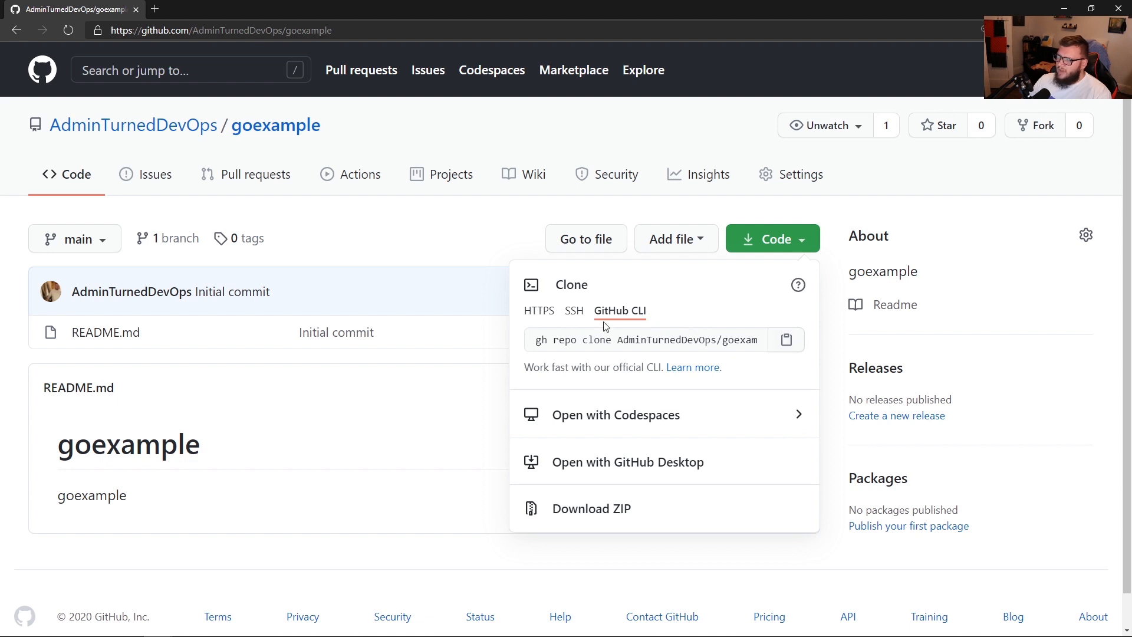
left_click(539, 310)
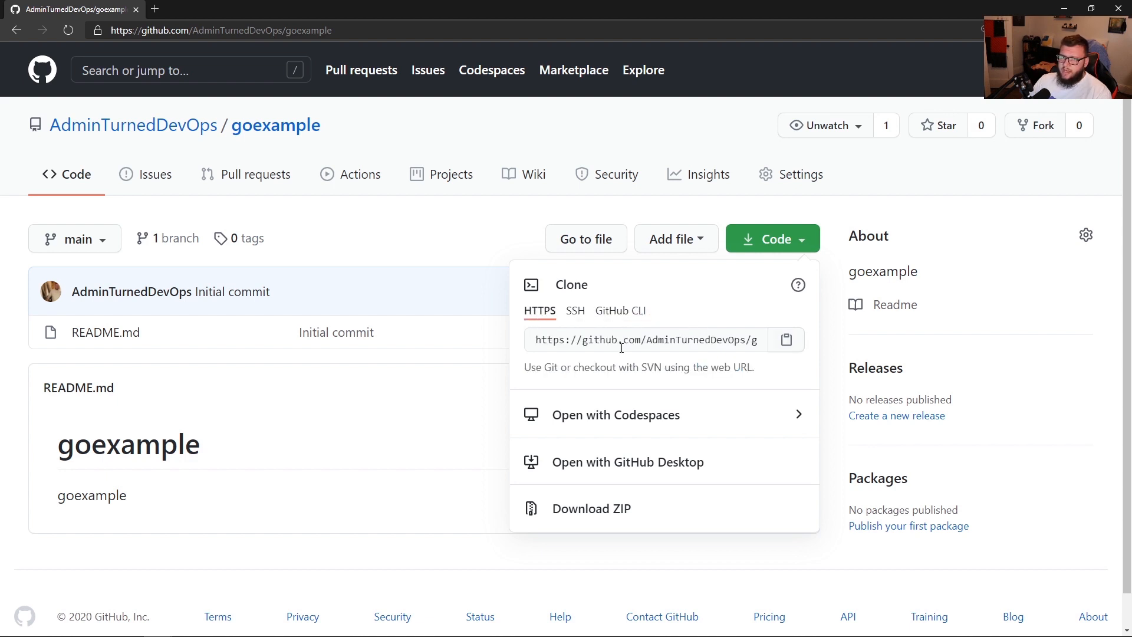
left_click(619, 310)
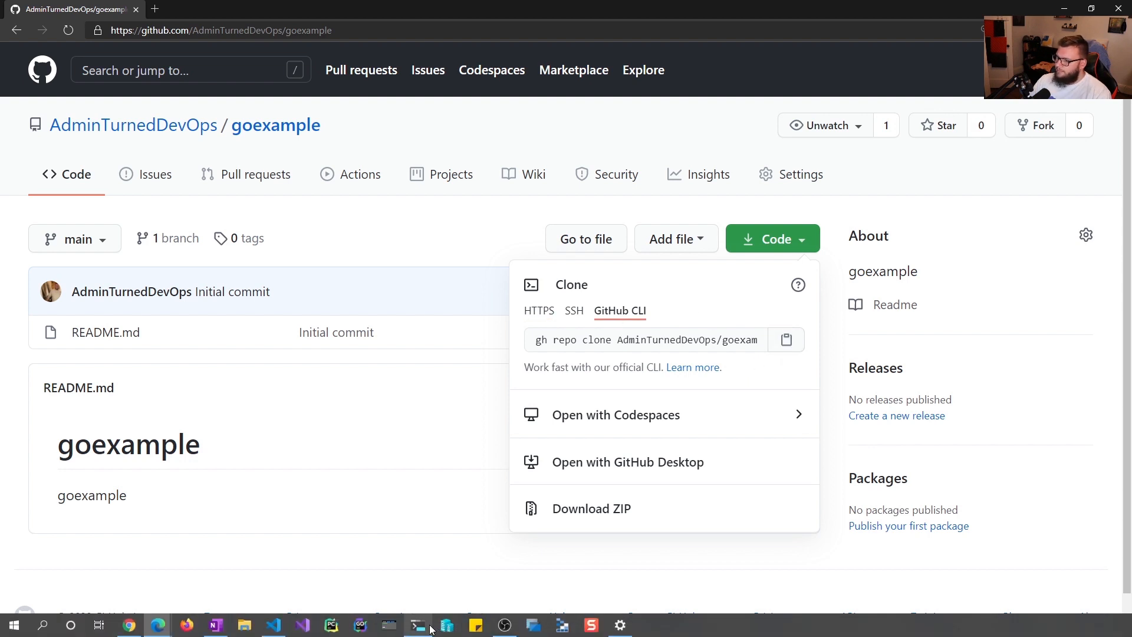
Clone goexample into GITREPOS from PowerShell and launch VS Code in it
left_click(416, 625)
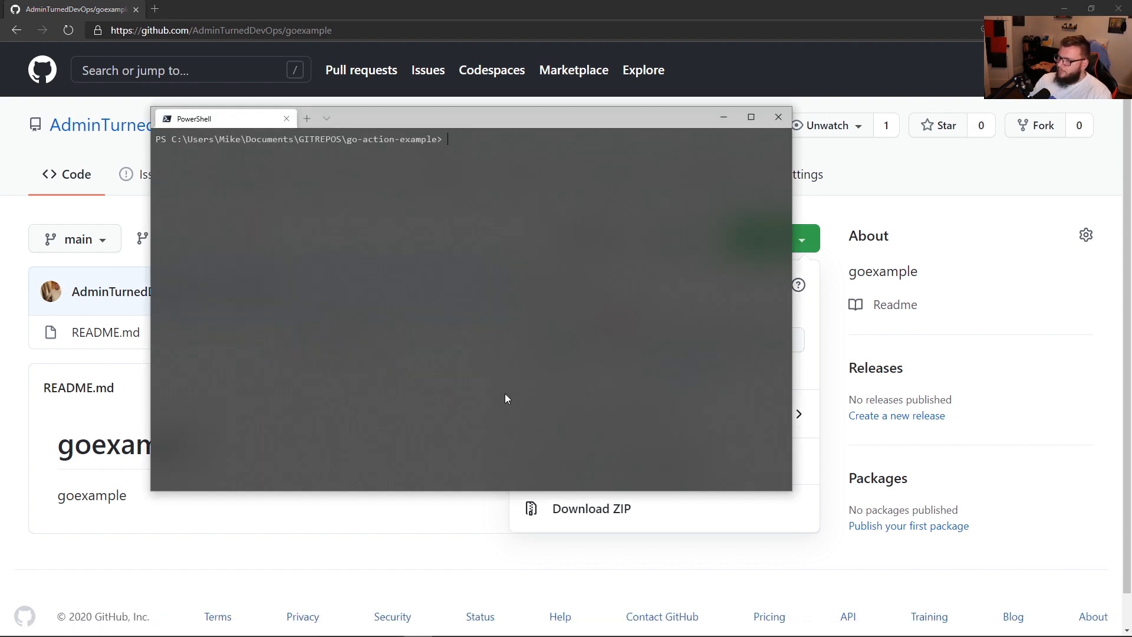
type("cd ..")
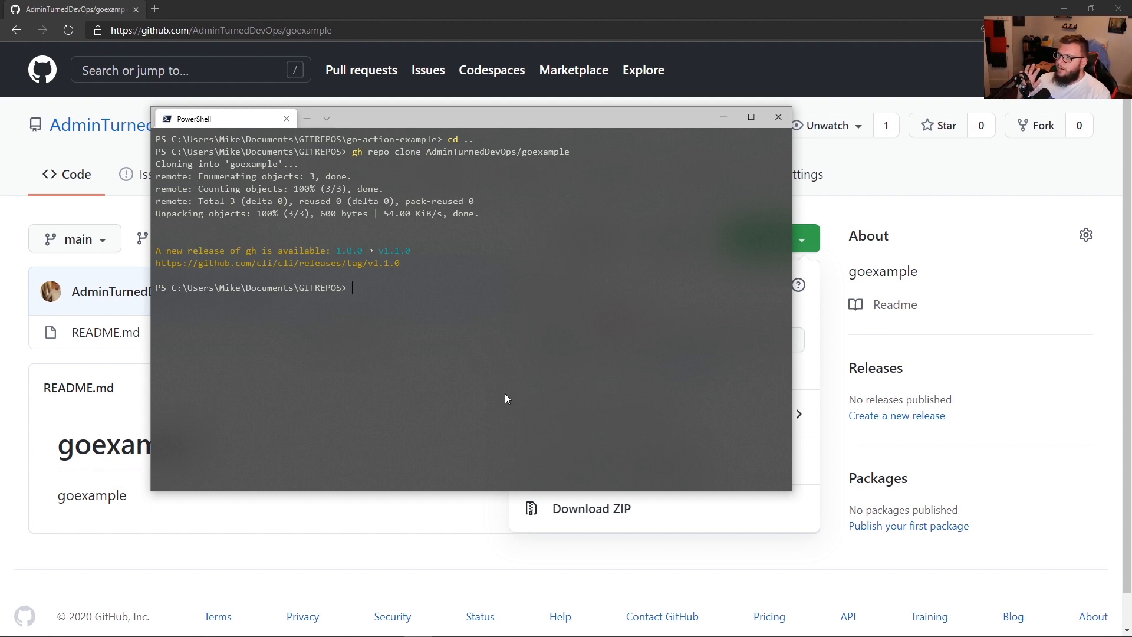
type("cd go")
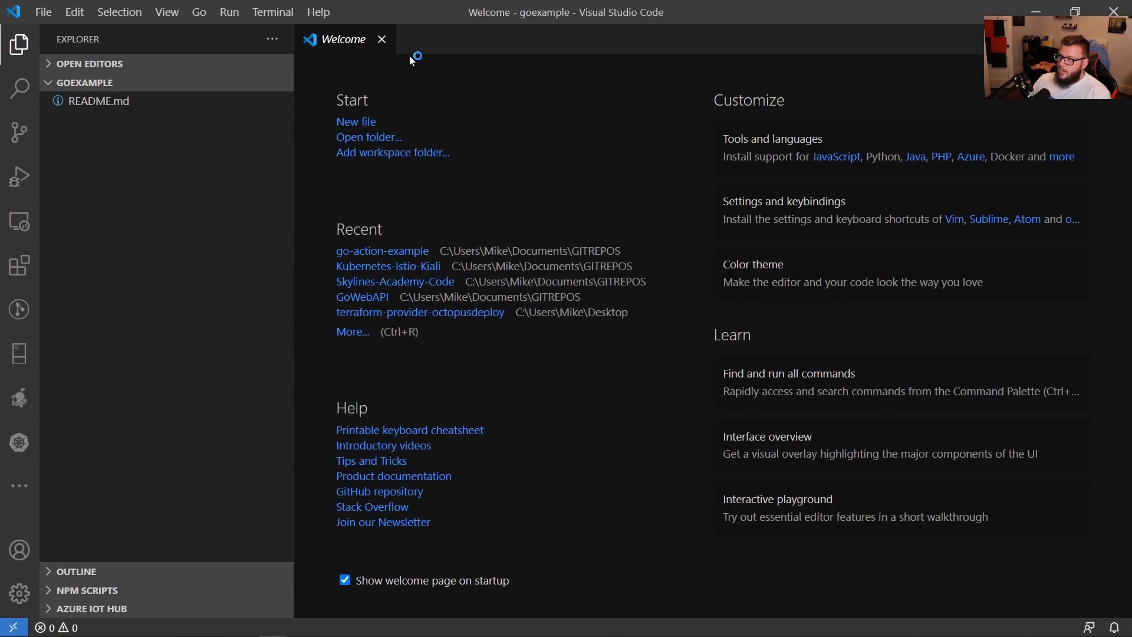
Close the Welcome page and create a new file named goexample.go
left_click(382, 39)
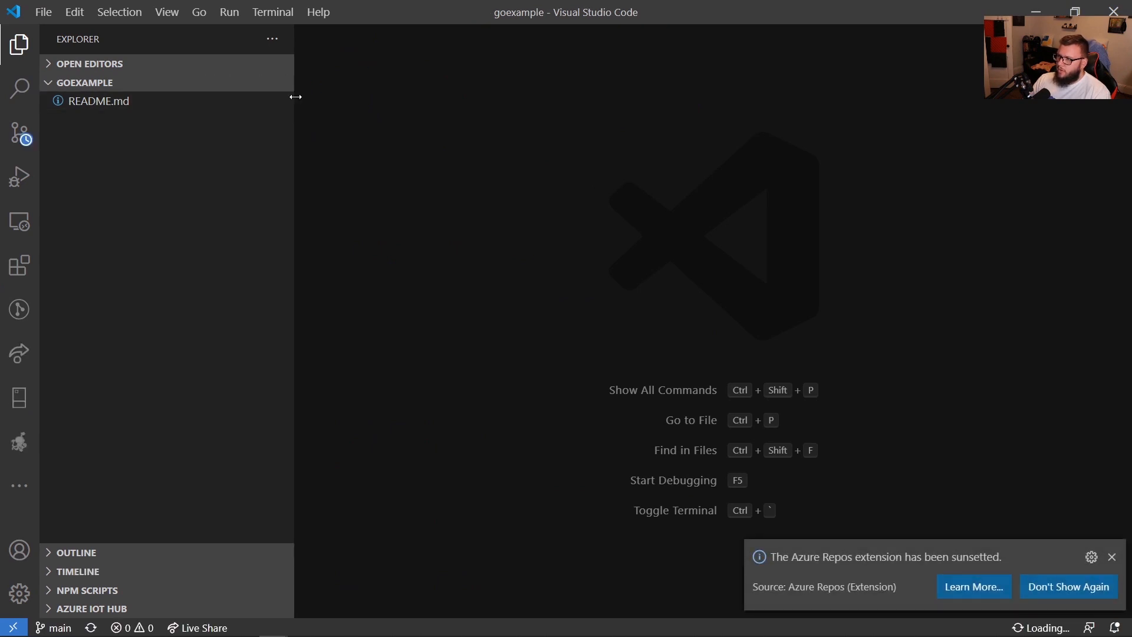
left_click_drag(294, 96, 259, 96)
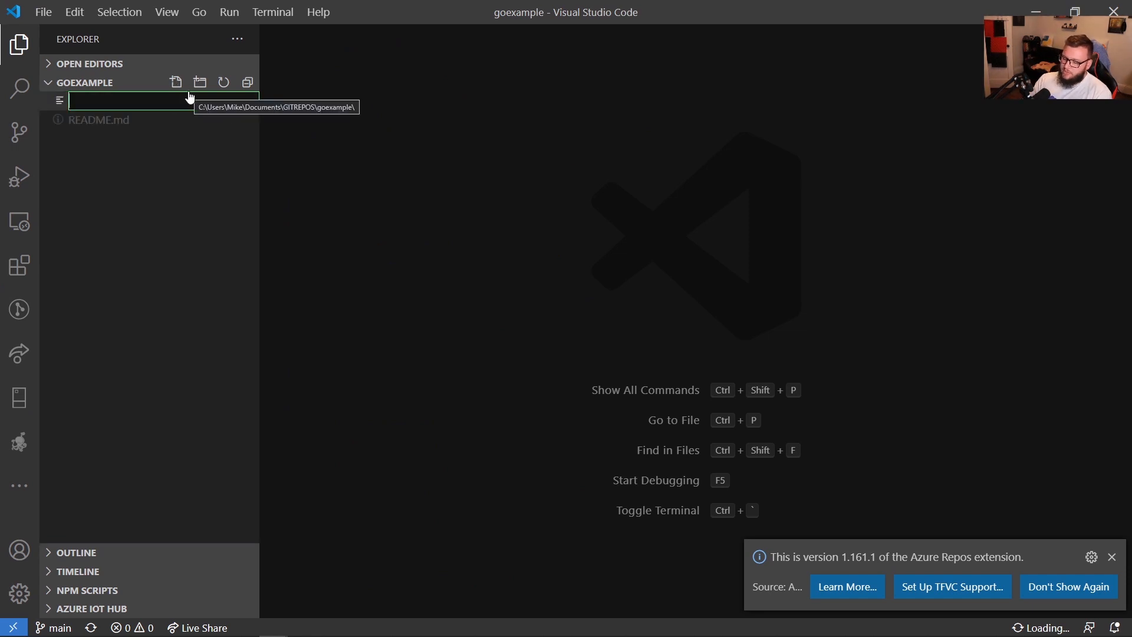
type("goexample.go")
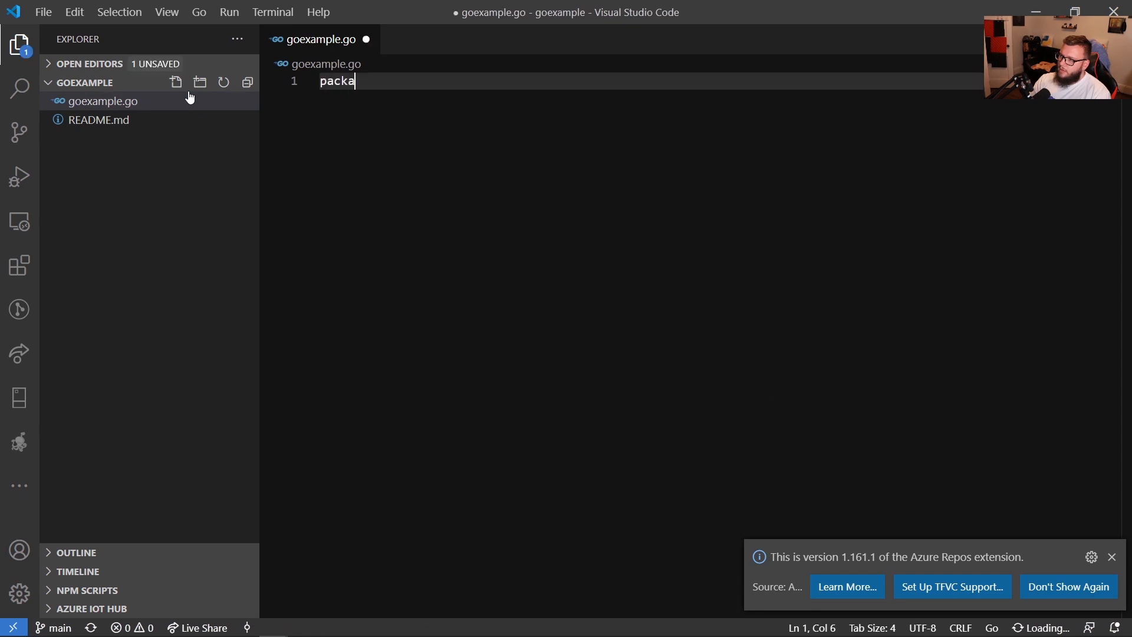
Write a main package importing fmt that prints "Hello YouTube!" and save it
type("ge main")
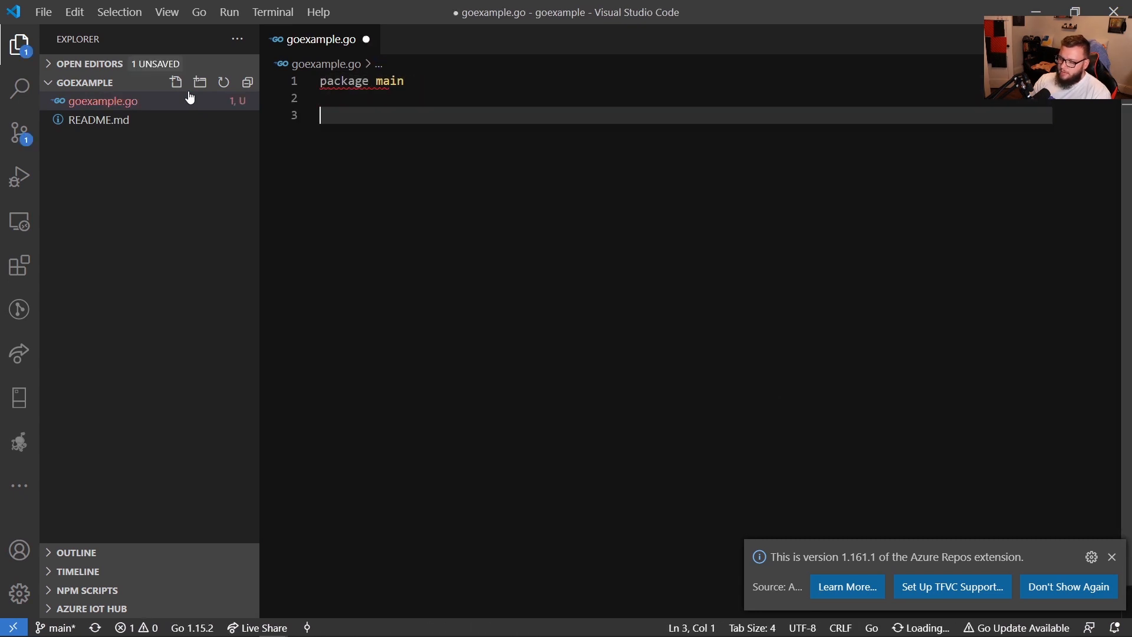
type("import (")
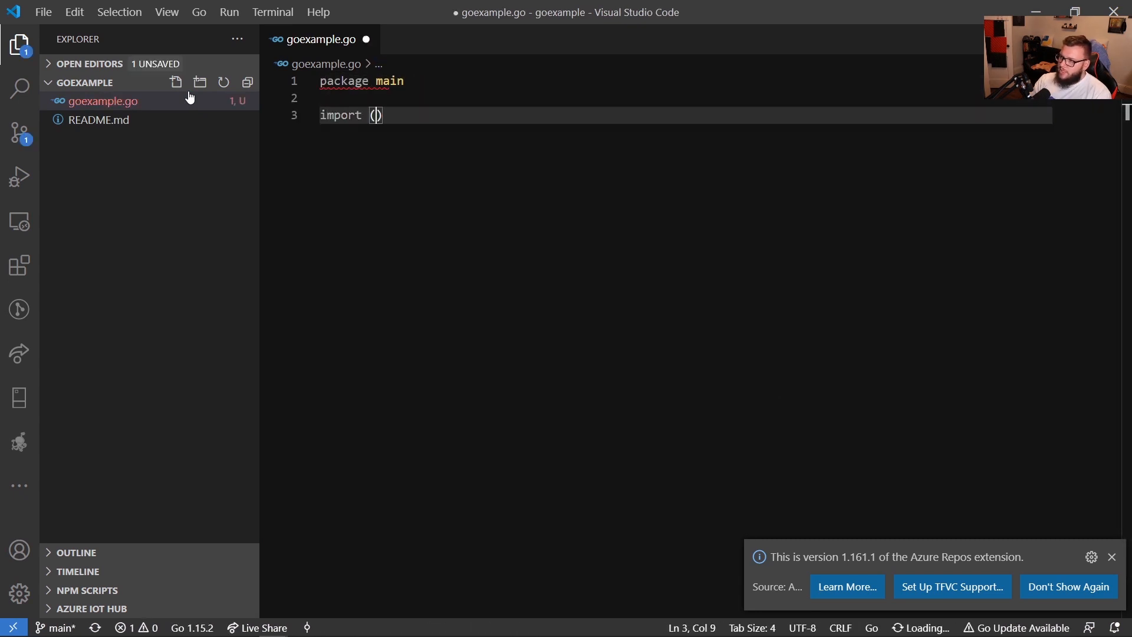
type("\"fmt\"")
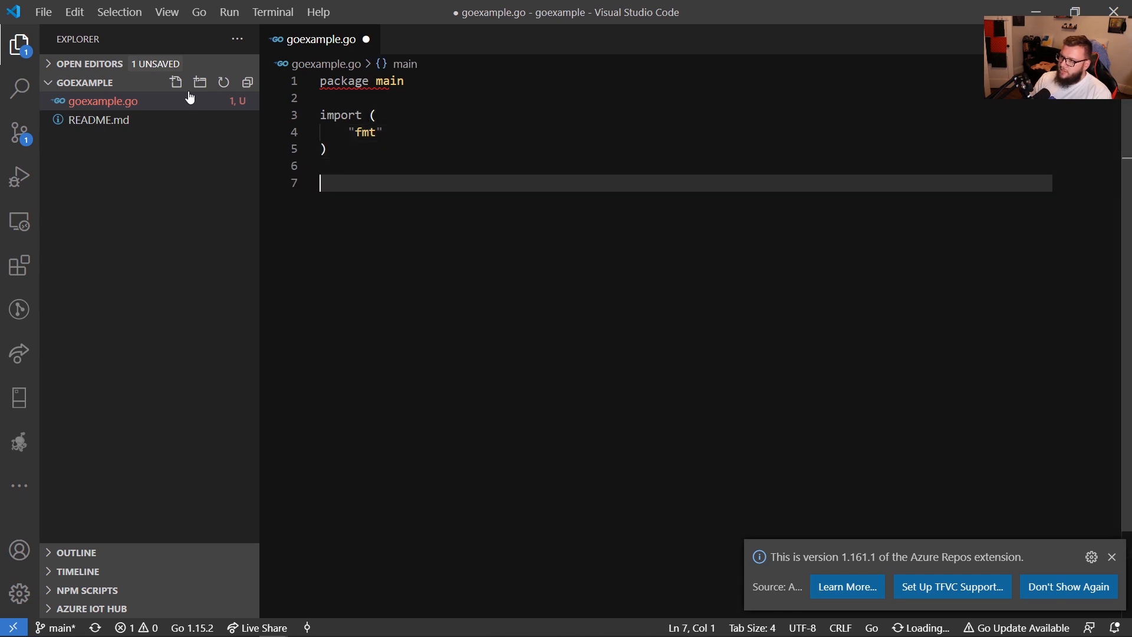
type("func")
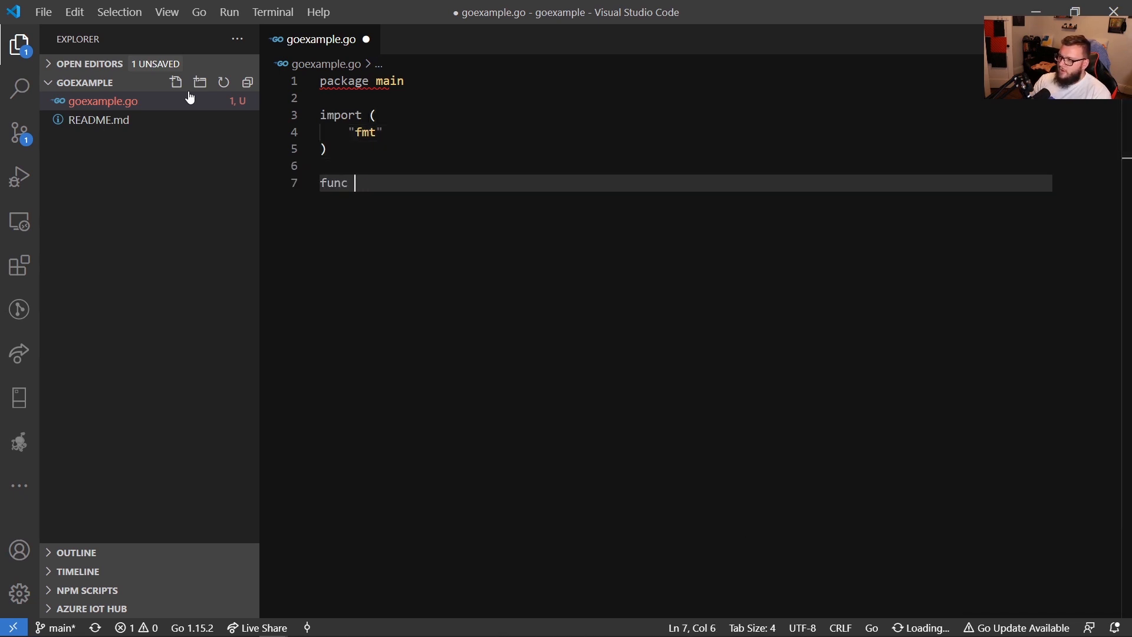
type("main() {")
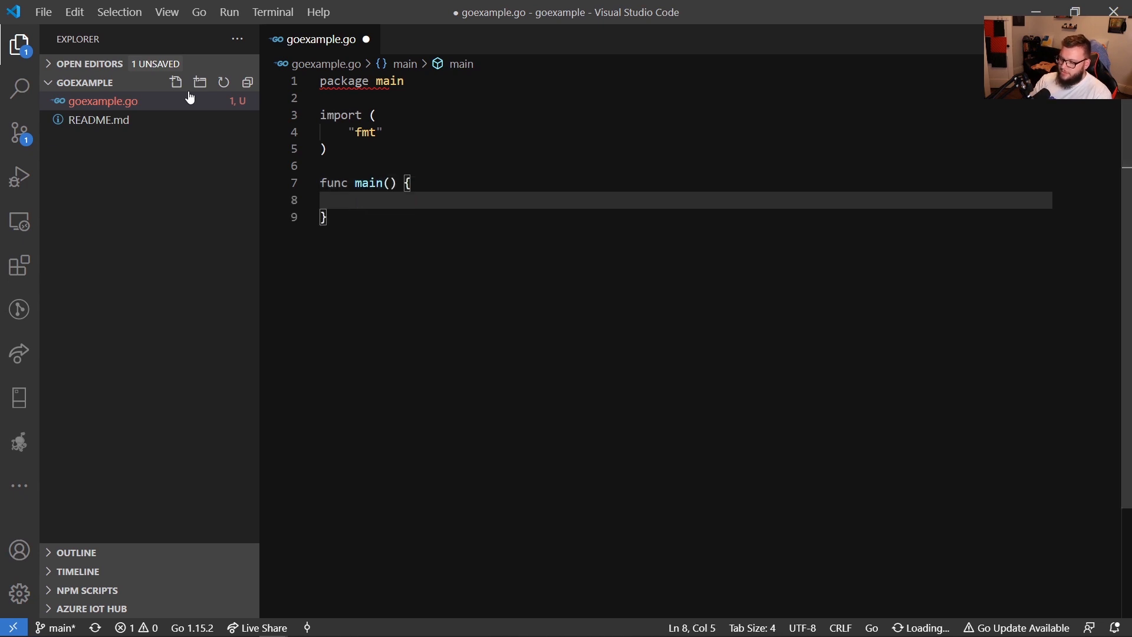
type("fmt.Println(")
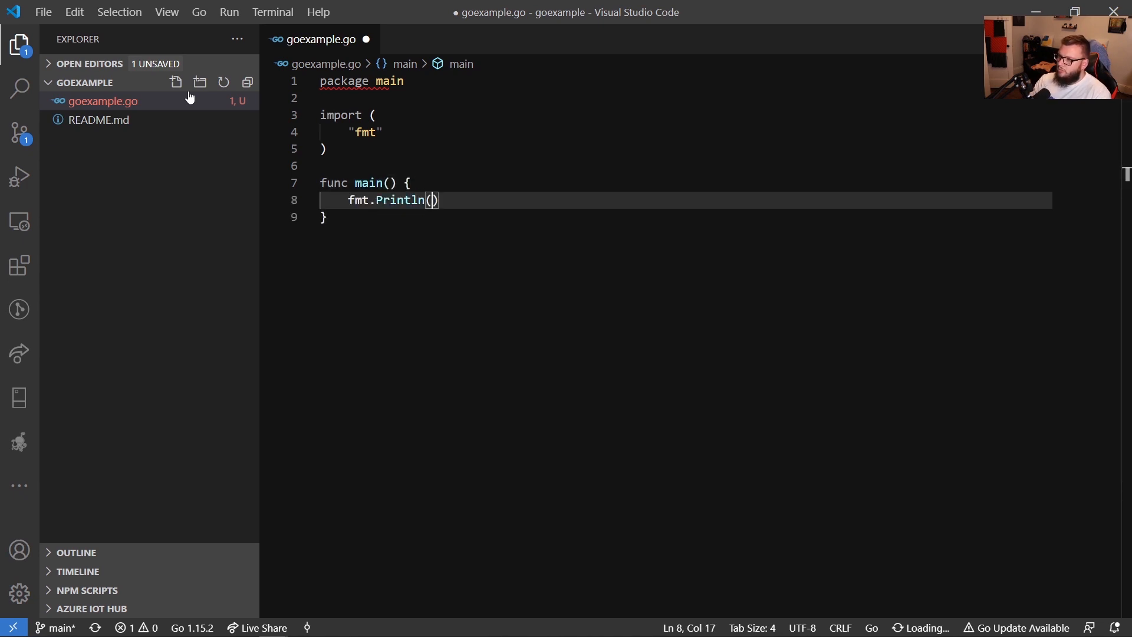
type("\"Hello World\"")
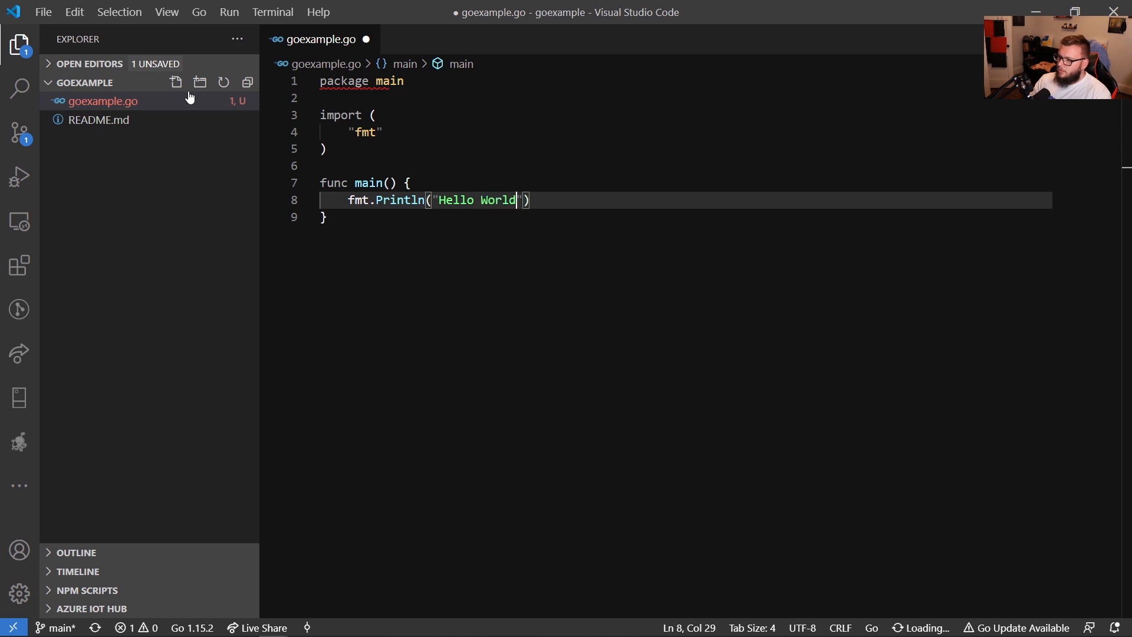
mouse_move(397, 201)
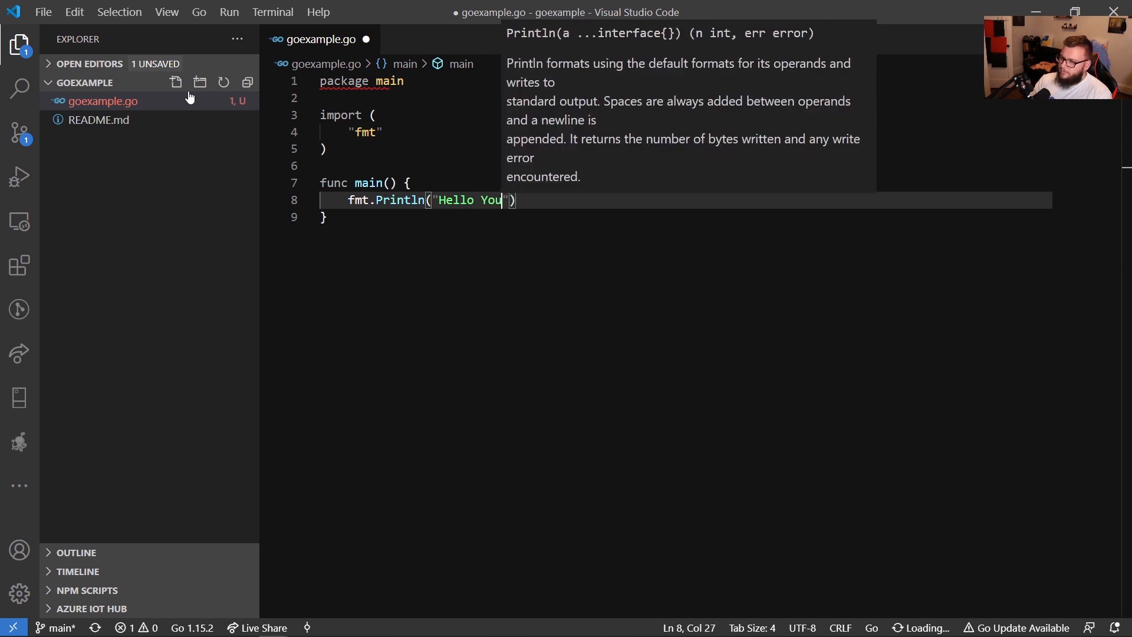
type("Tube!")
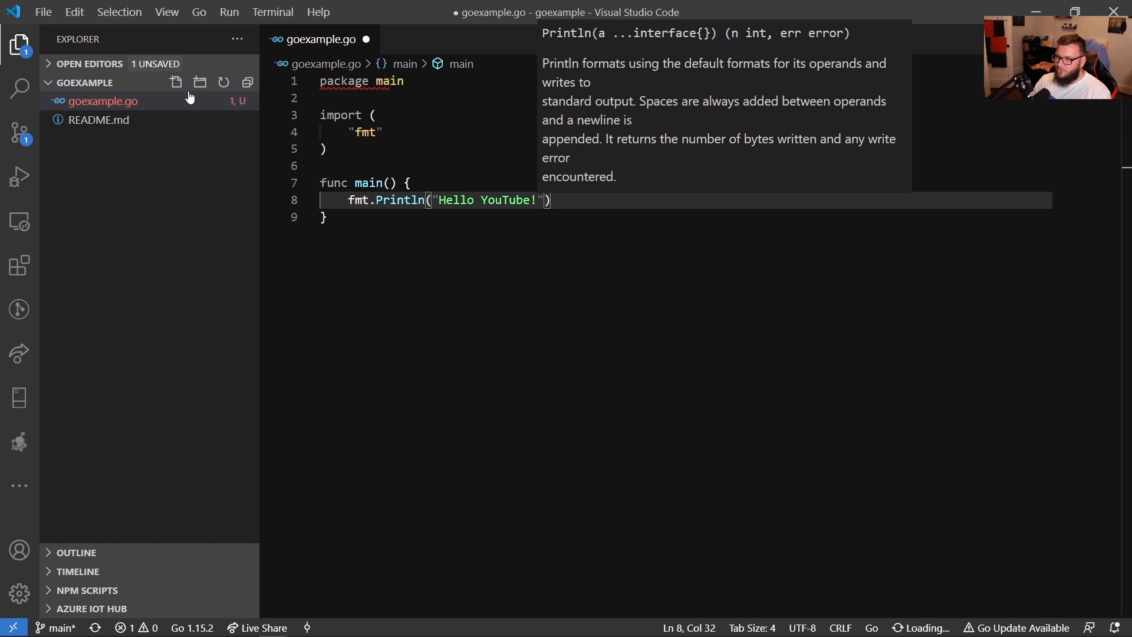
key("ctrl+s")
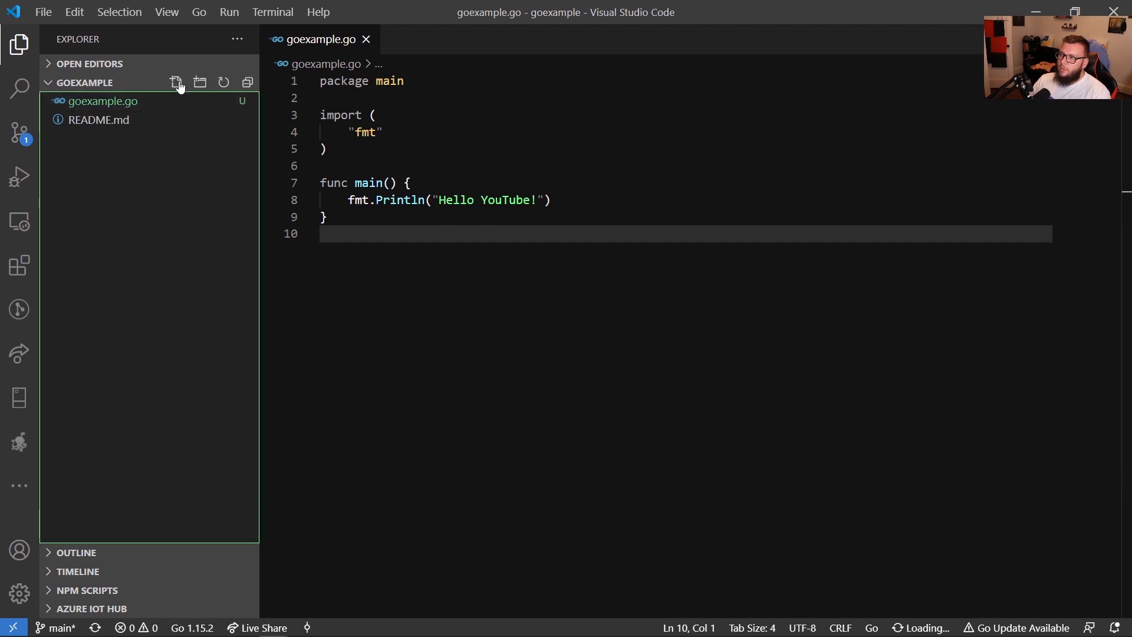
Start a new file in the Explorer for action.yml
left_click(176, 81)
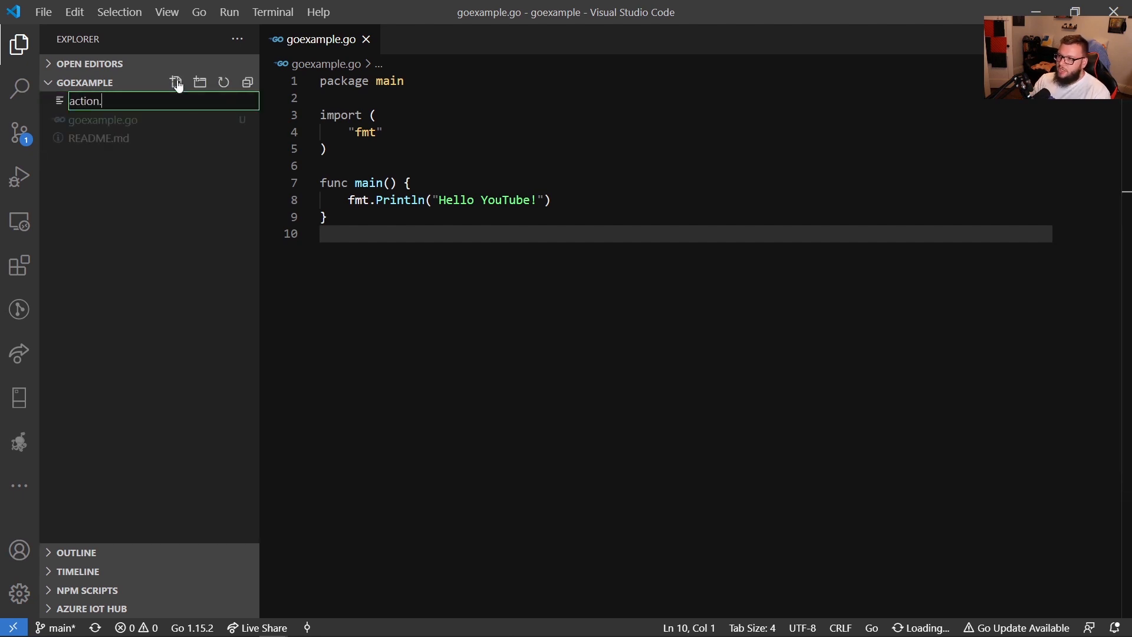
key("Escape")
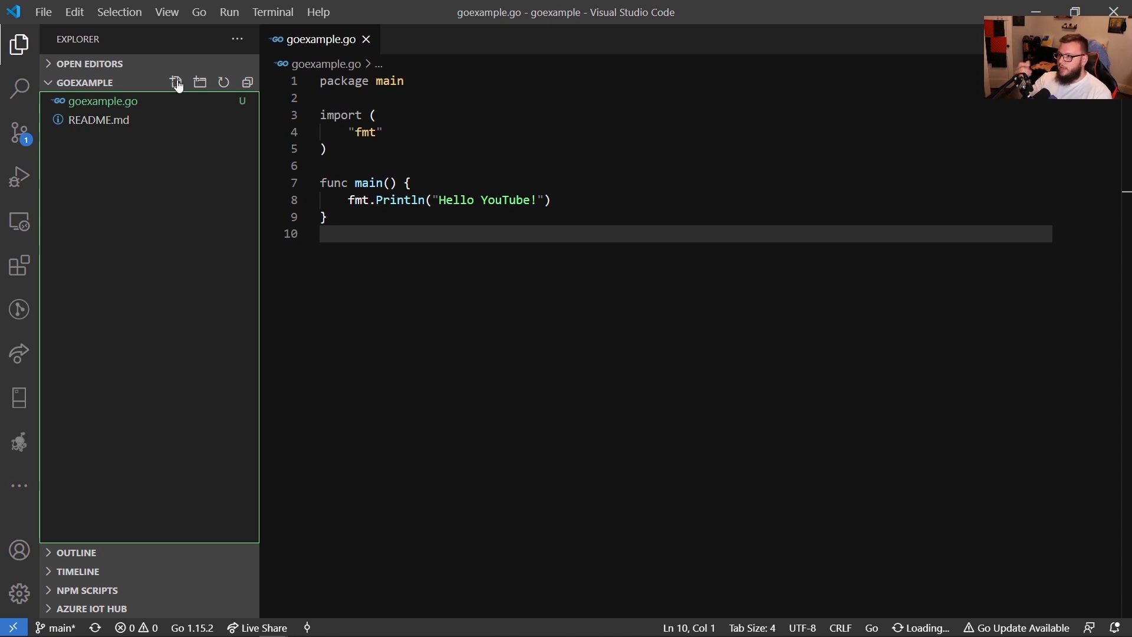
left_click(176, 81)
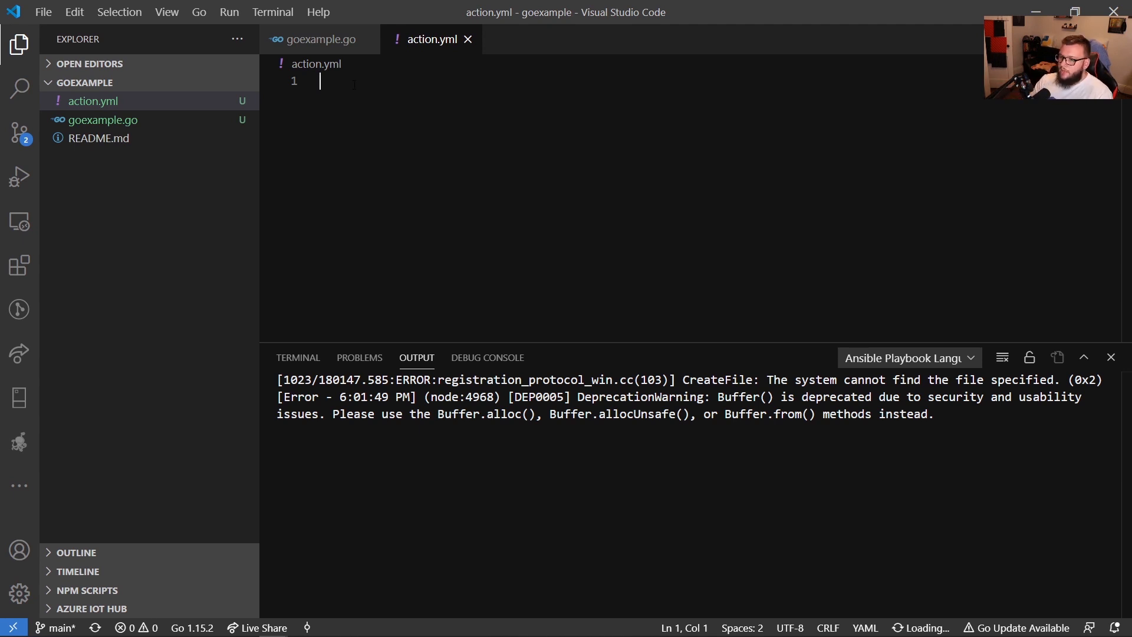
Give action.yml the name goexample, a description, and runs using composite
type("name:")
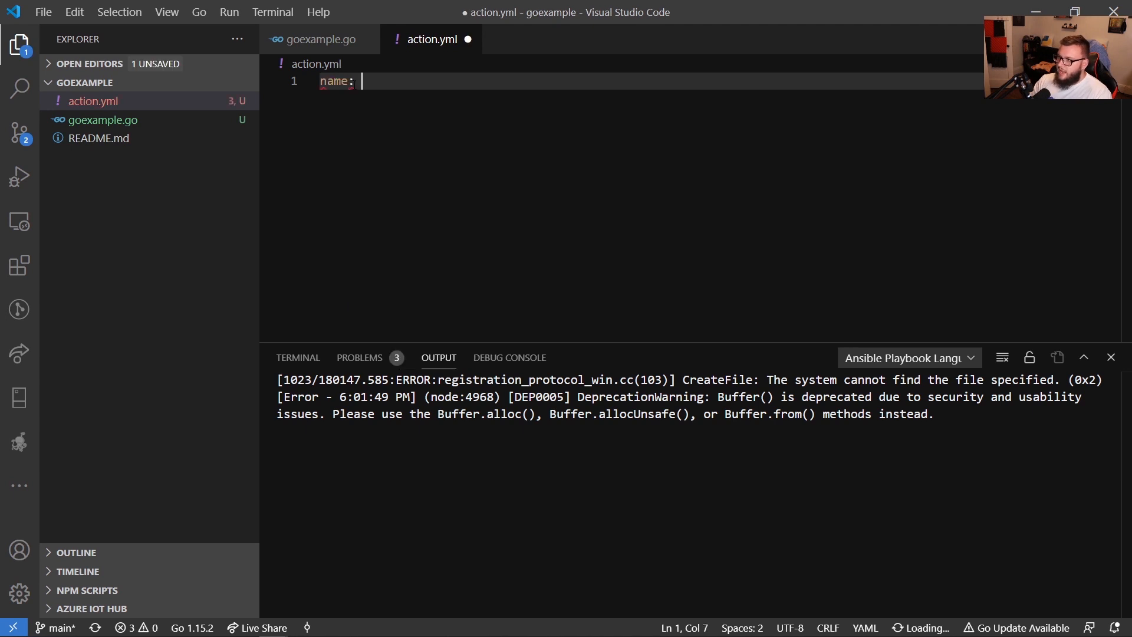
type("\"goexample\"")
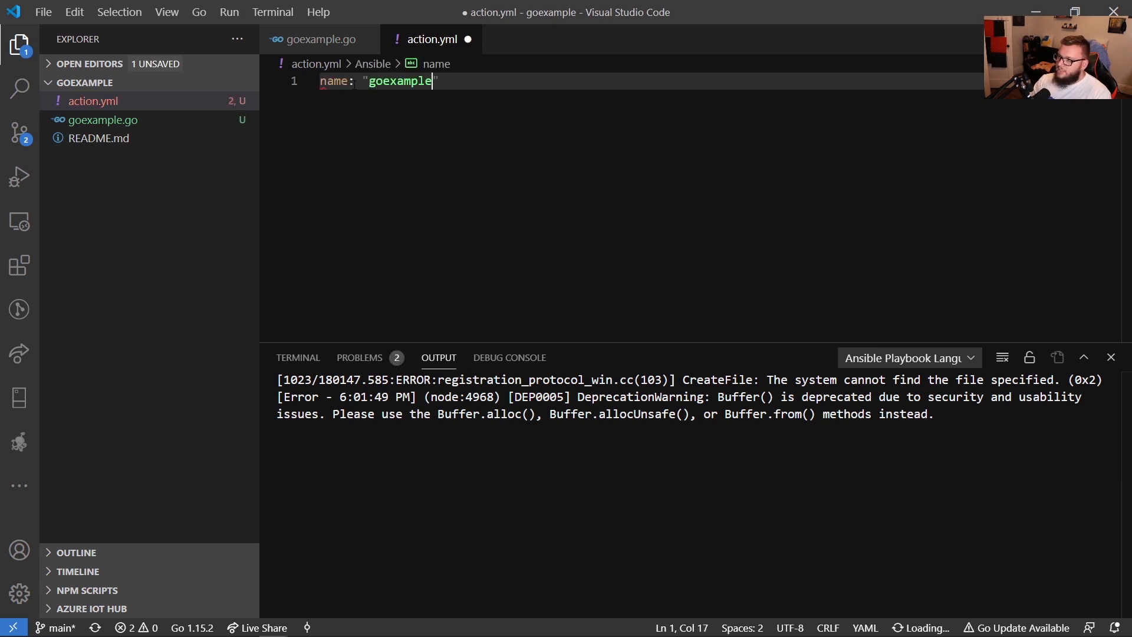
type("description: \"")
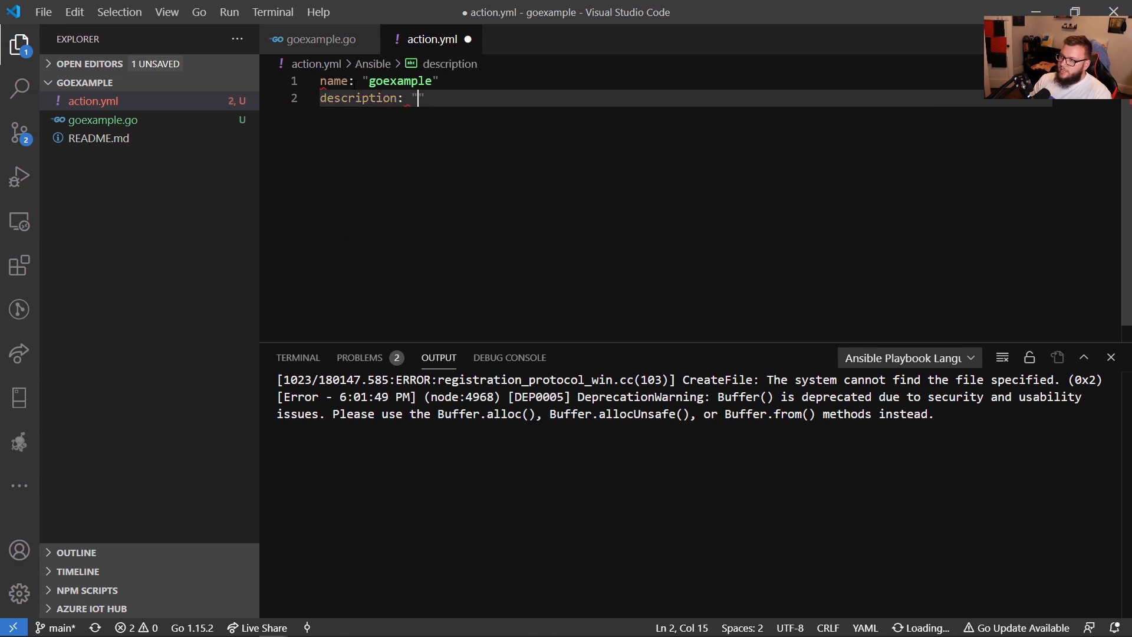
type("goexample")
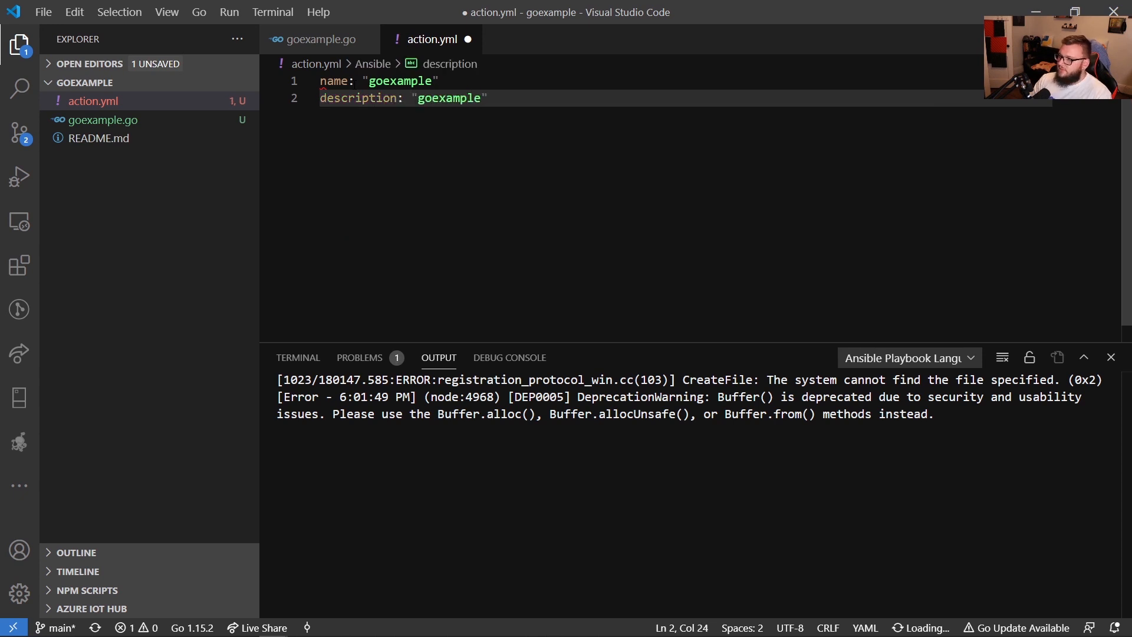
key("Enter")
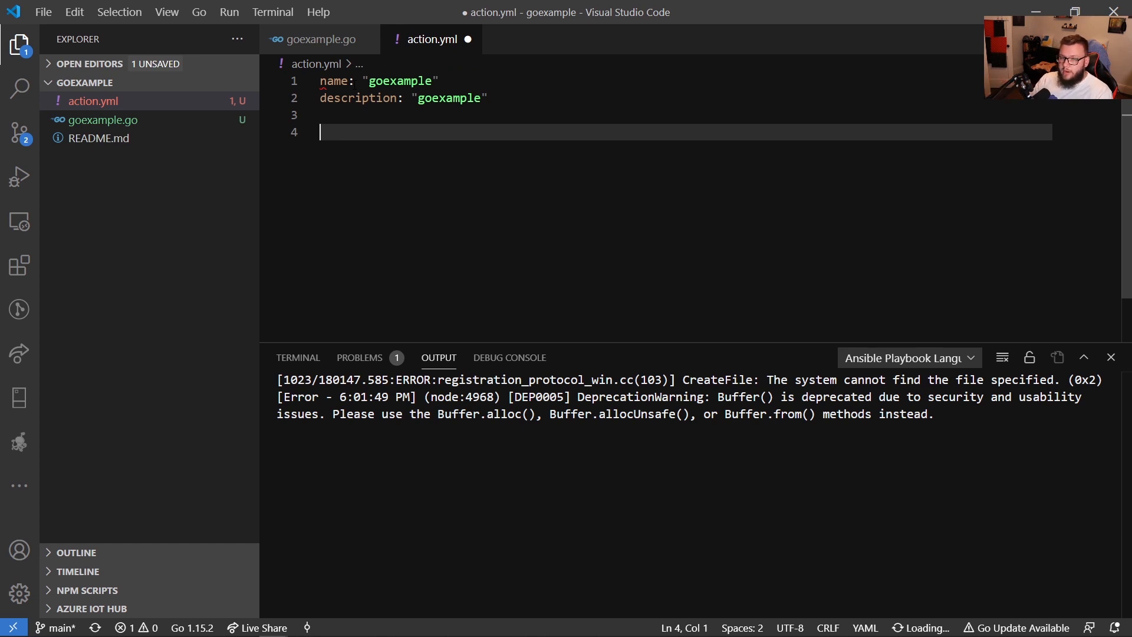
type("runs:")
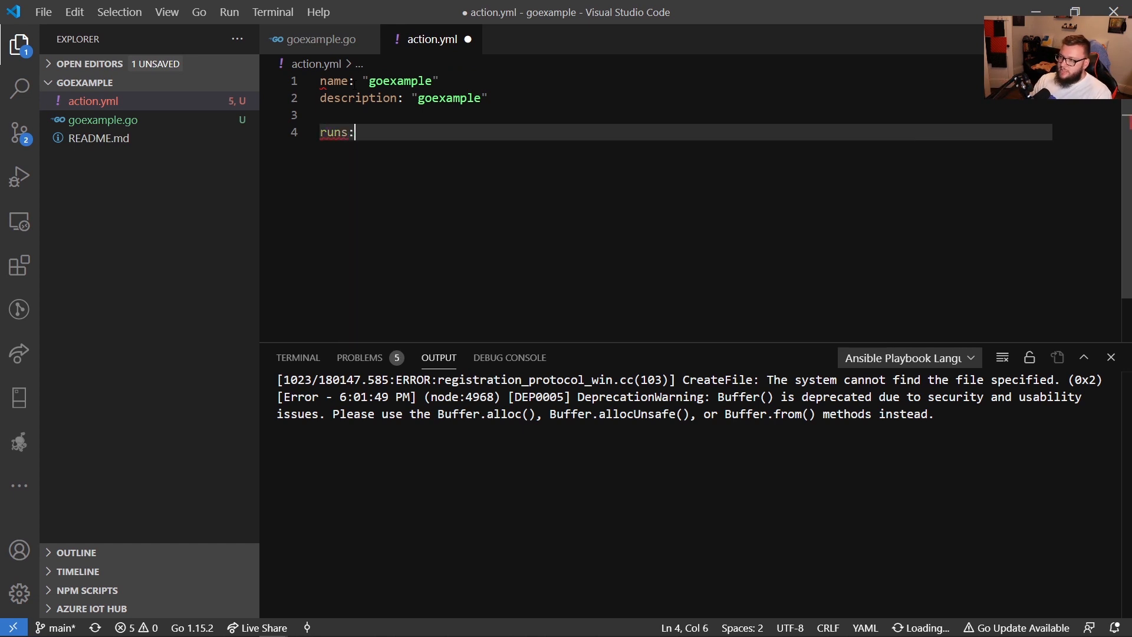
type("using: composi")
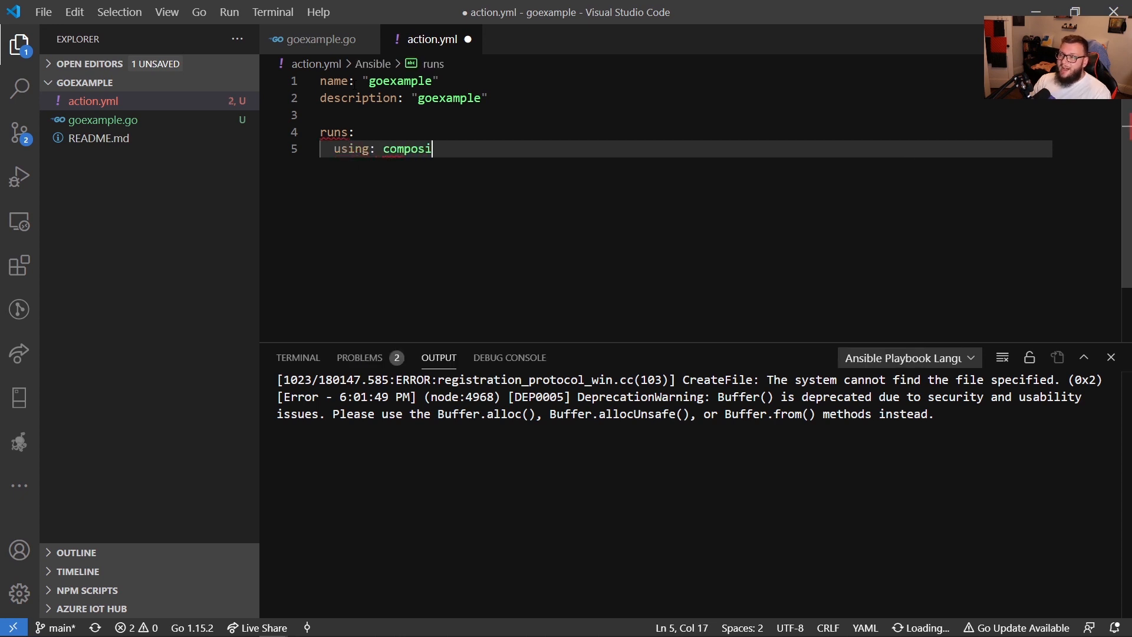
type("te")
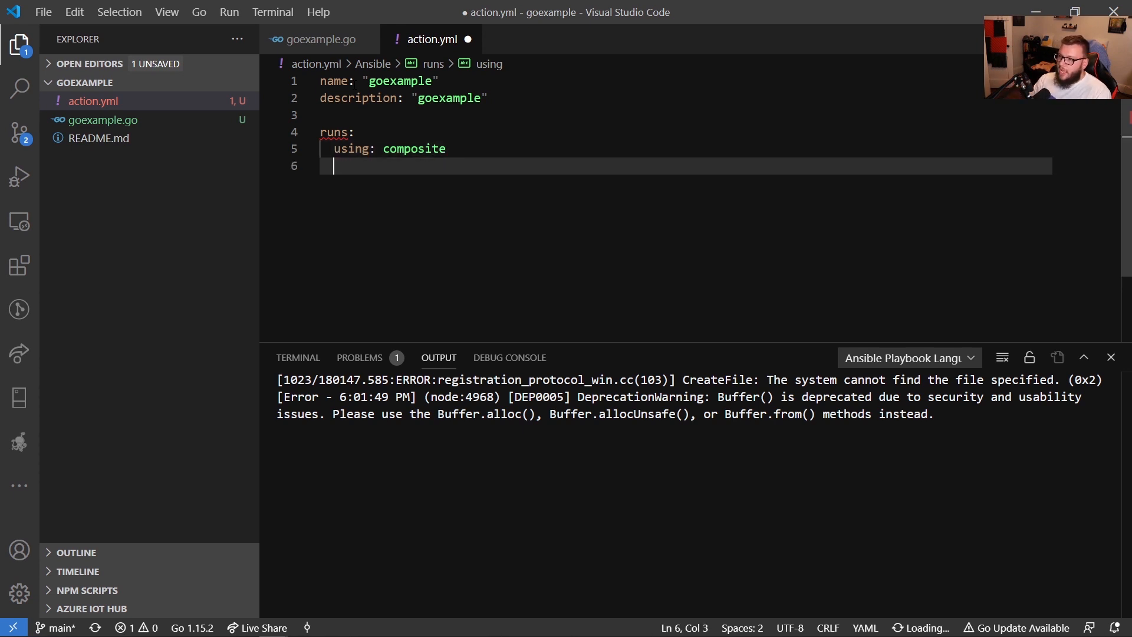
Add a single step running go run goexample.go with shell bash, then view uncommitted changes
type("steps:")
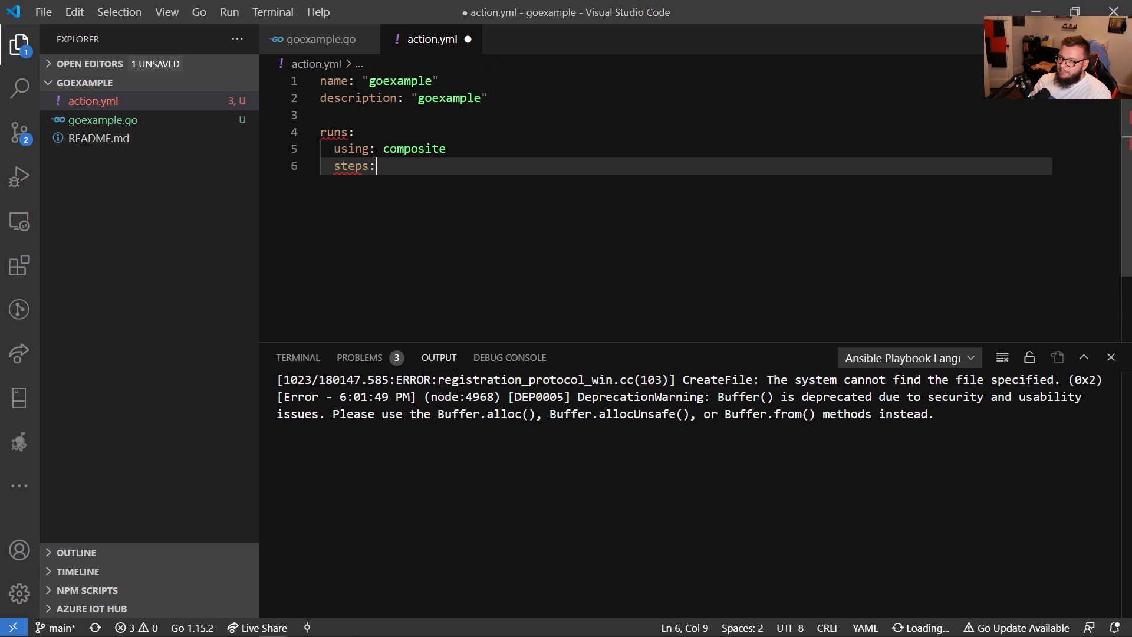
key("enter")
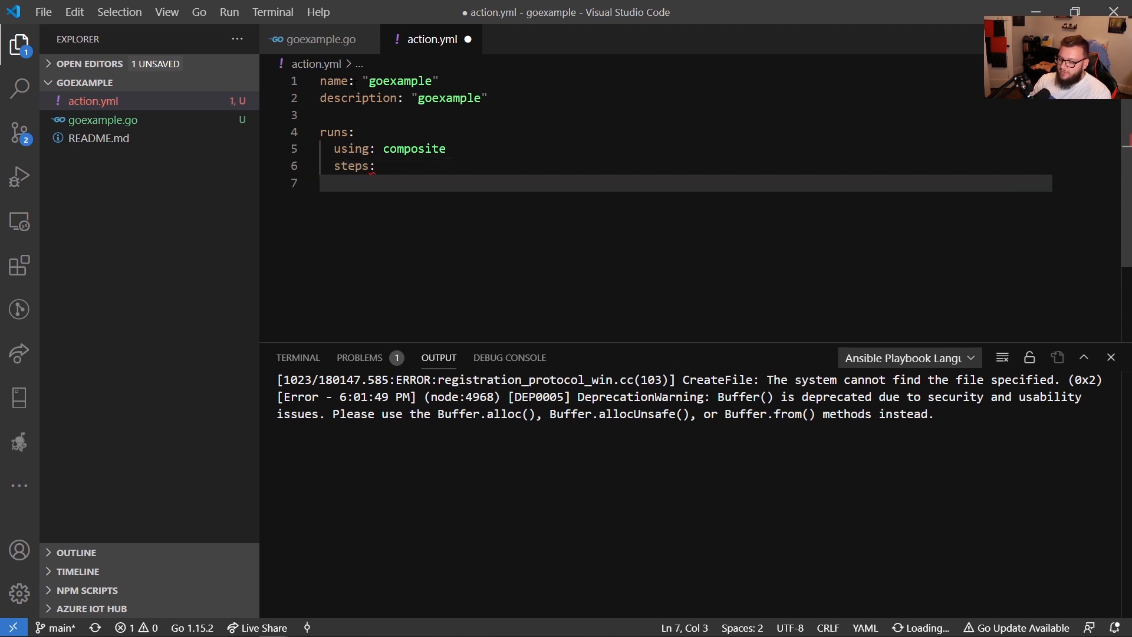
type("- run:")
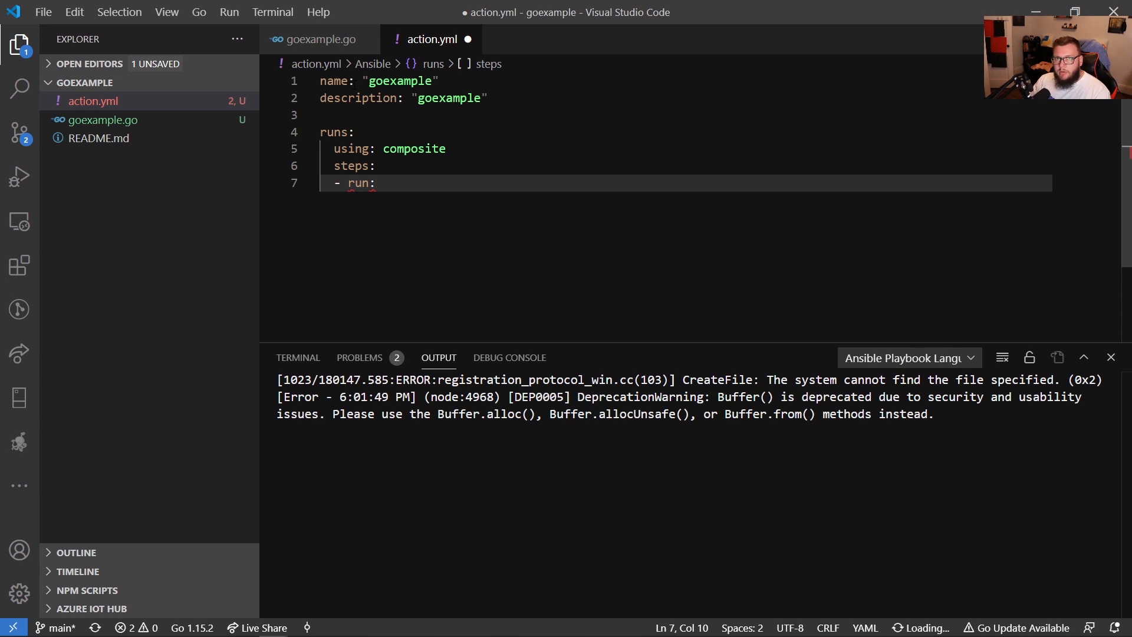
type("go run goe")
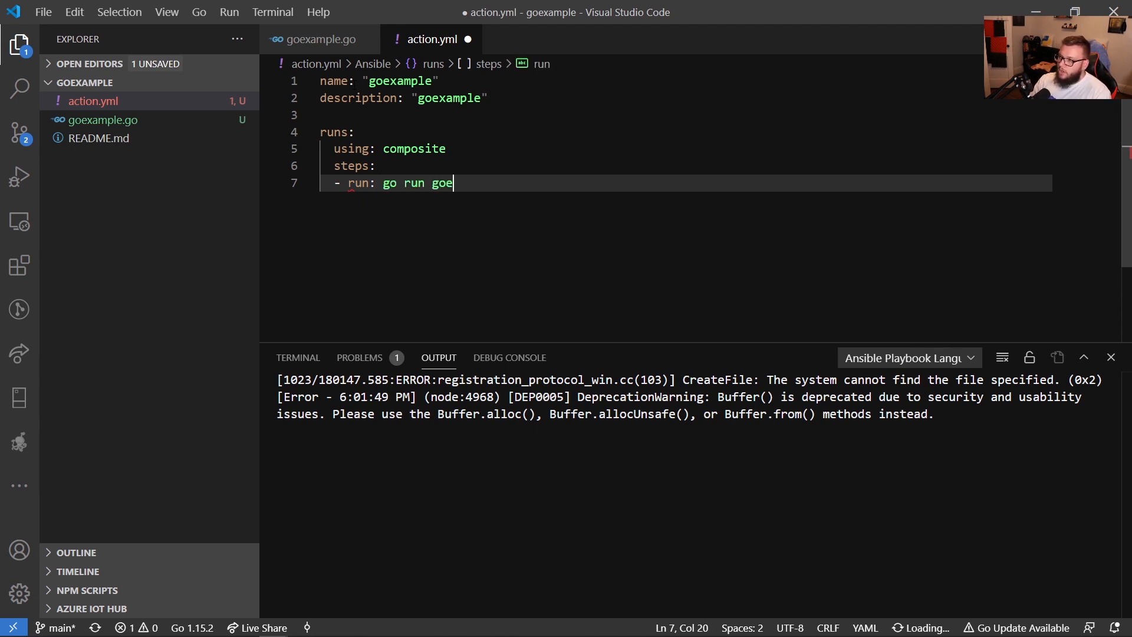
type("xample.go")
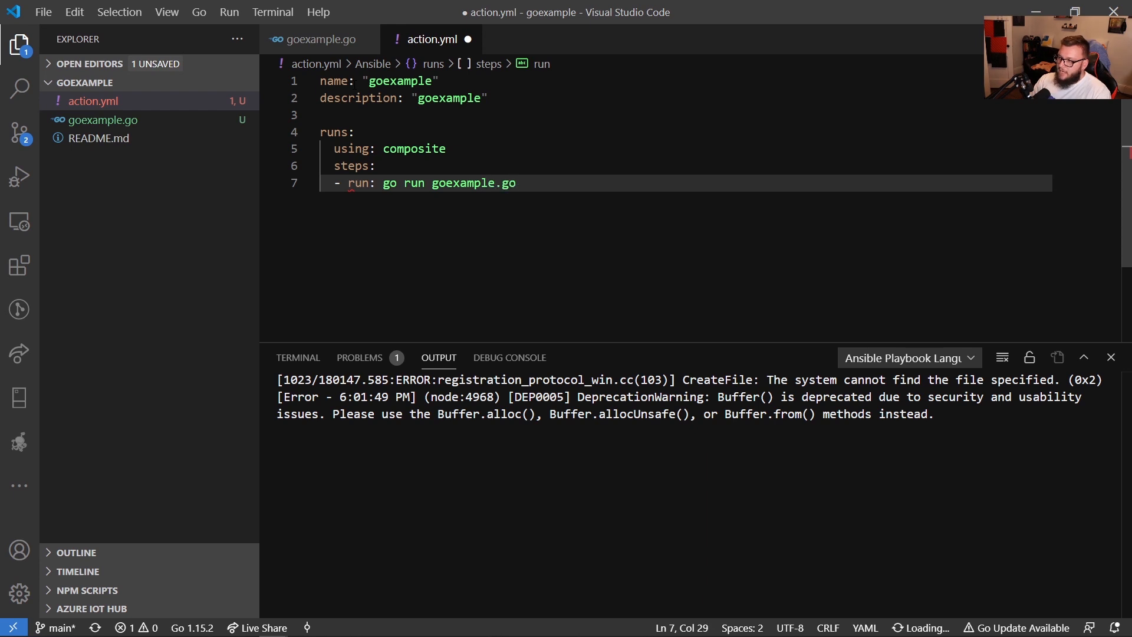
type("shell")
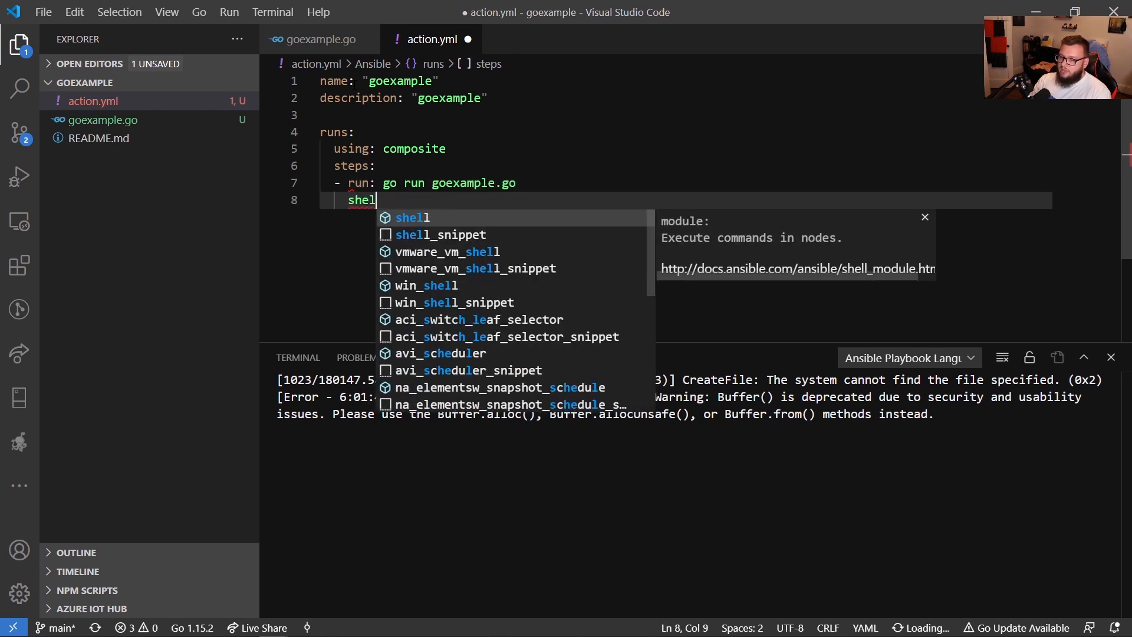
type(": bash")
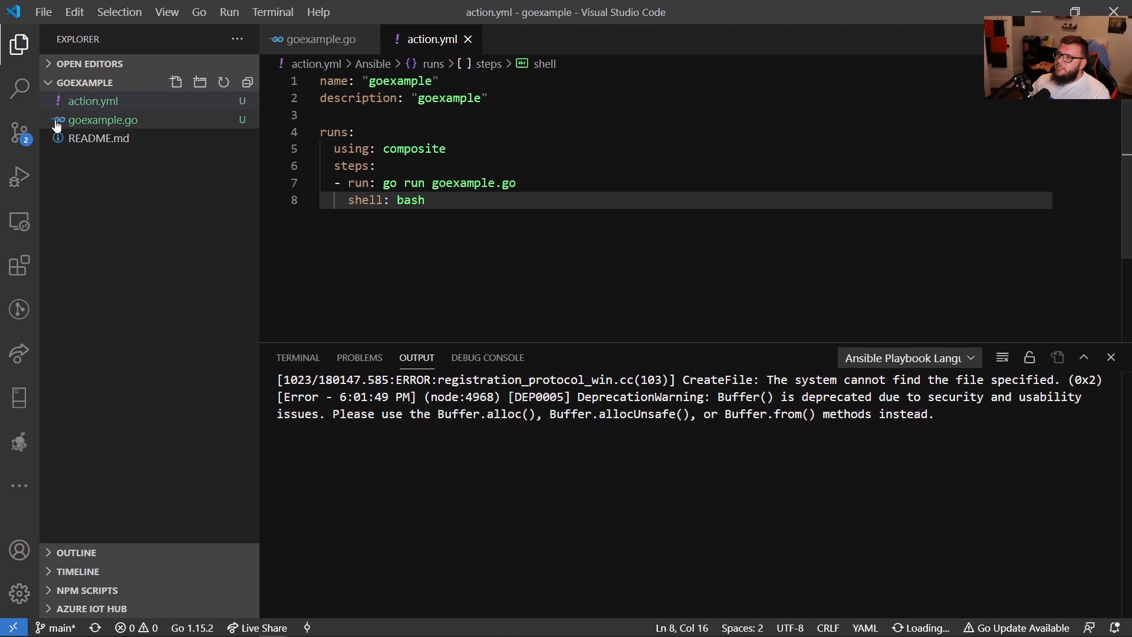
left_click(155, 39)
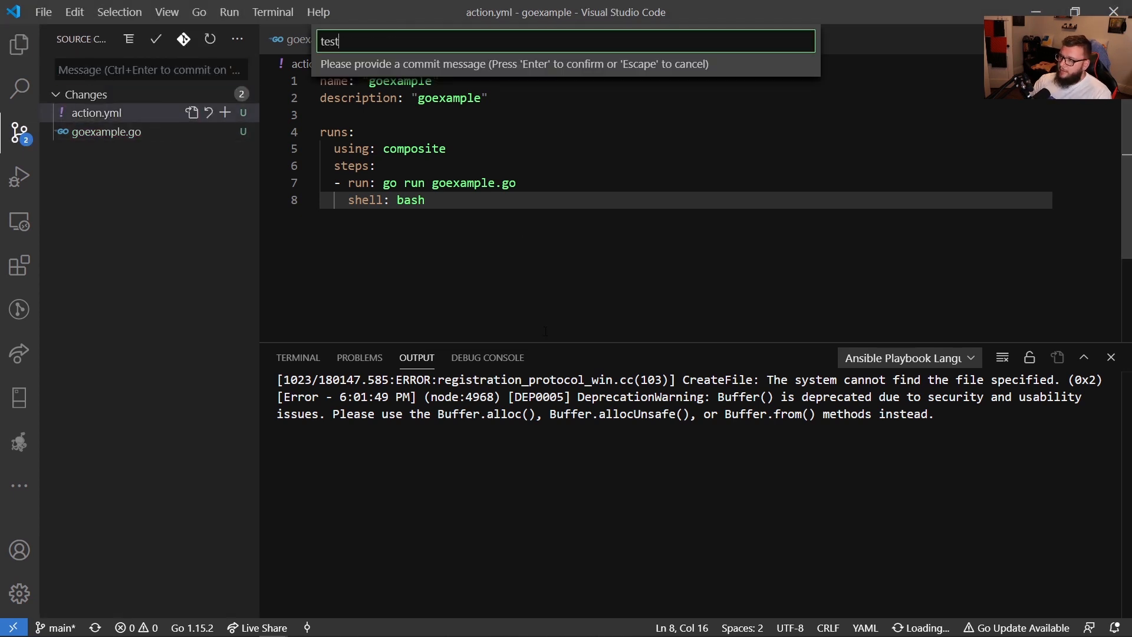
Commit the files as "test example" and clear the terminal
key("Enter")
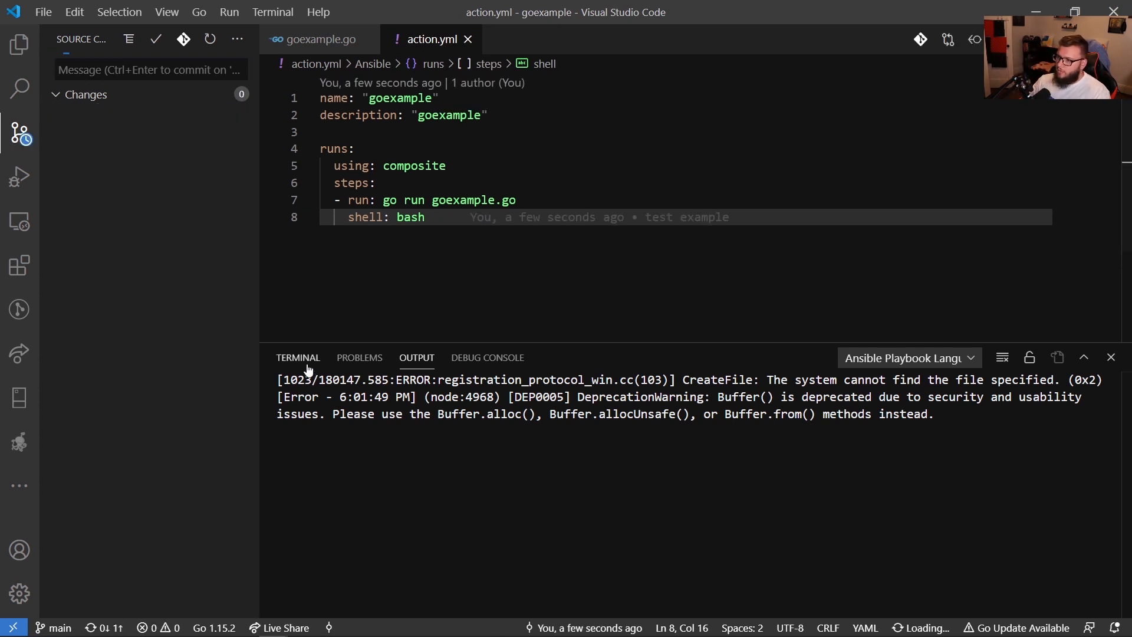
type("clea")
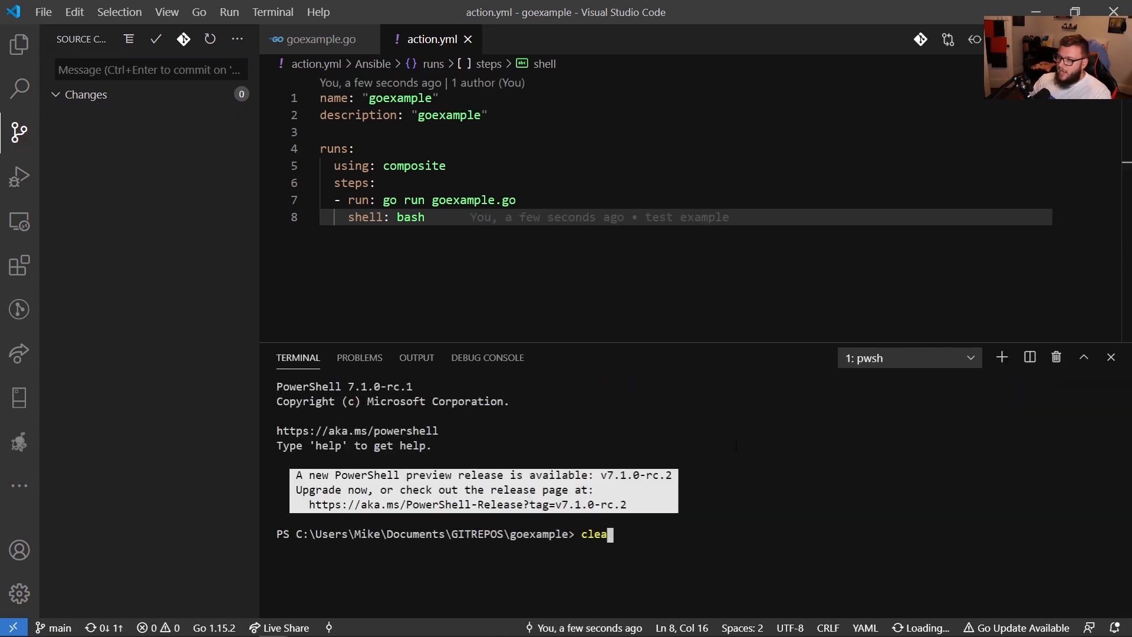
key("Enter")
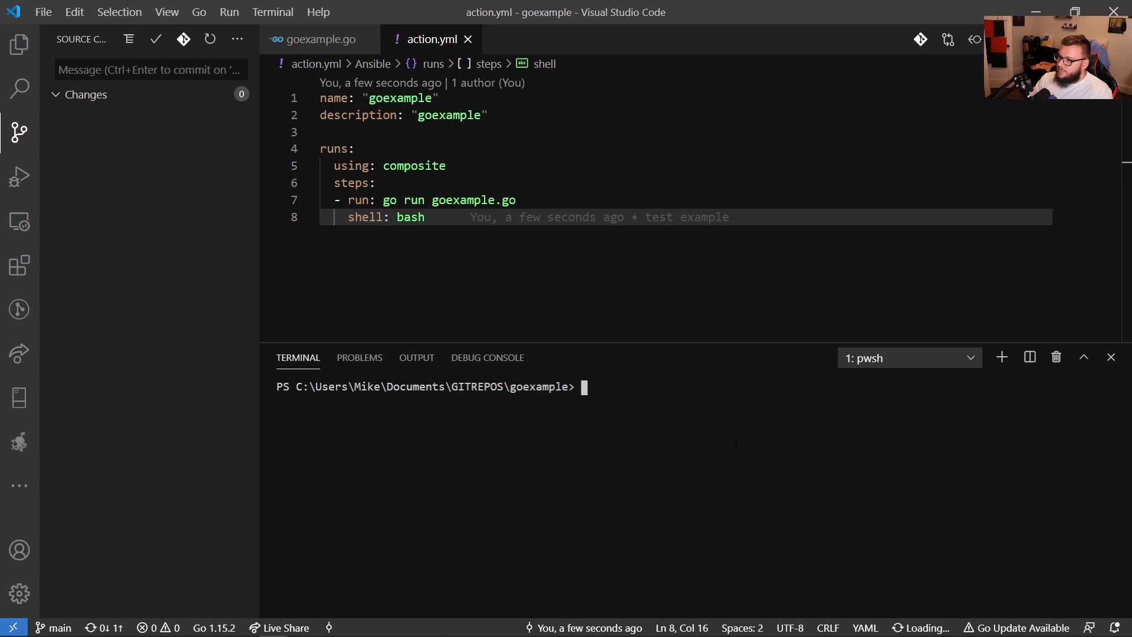
Create tag v1 and push the tags to GitHub
type("cd ..")
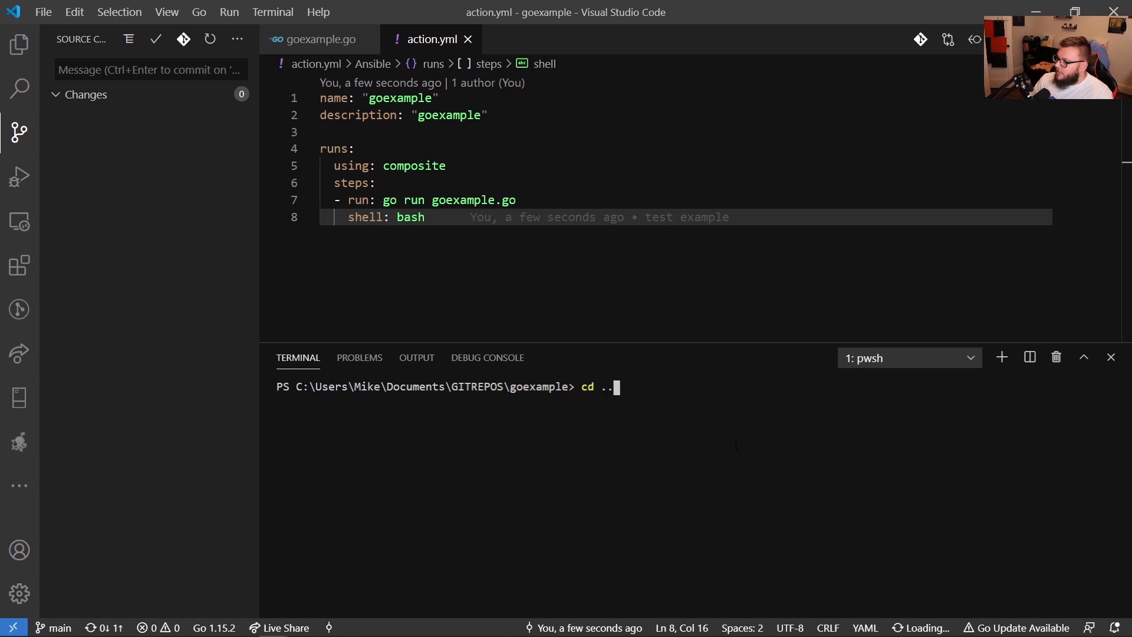
type("git tag v1")
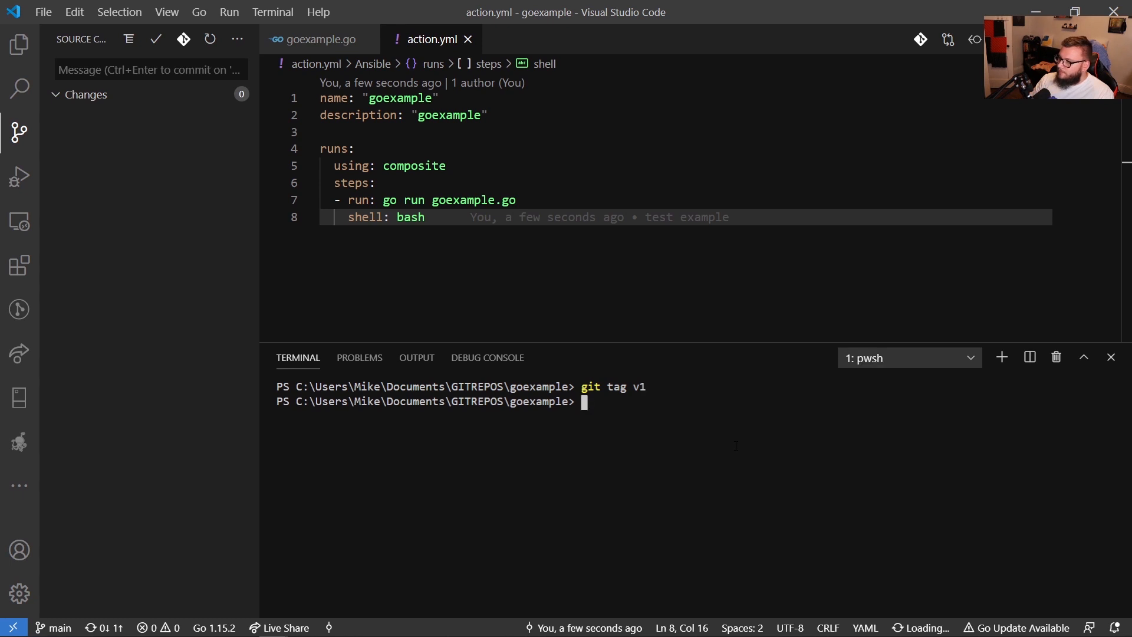
type("git push --tags")
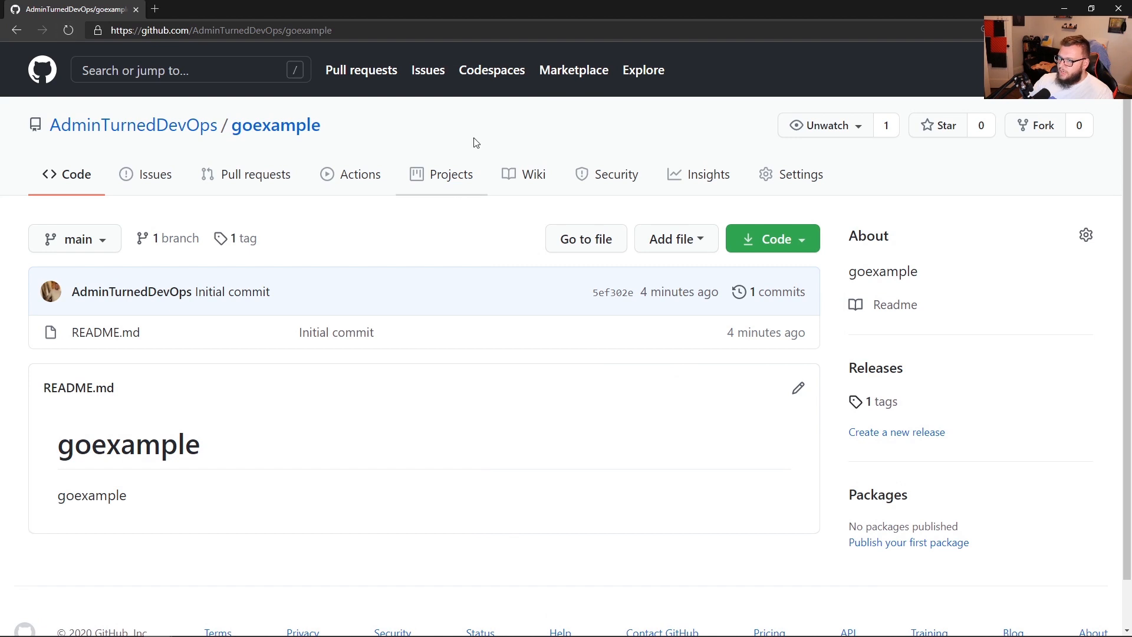
Check the goexample page on GitHub, now listing one tag
left_click(69, 31)
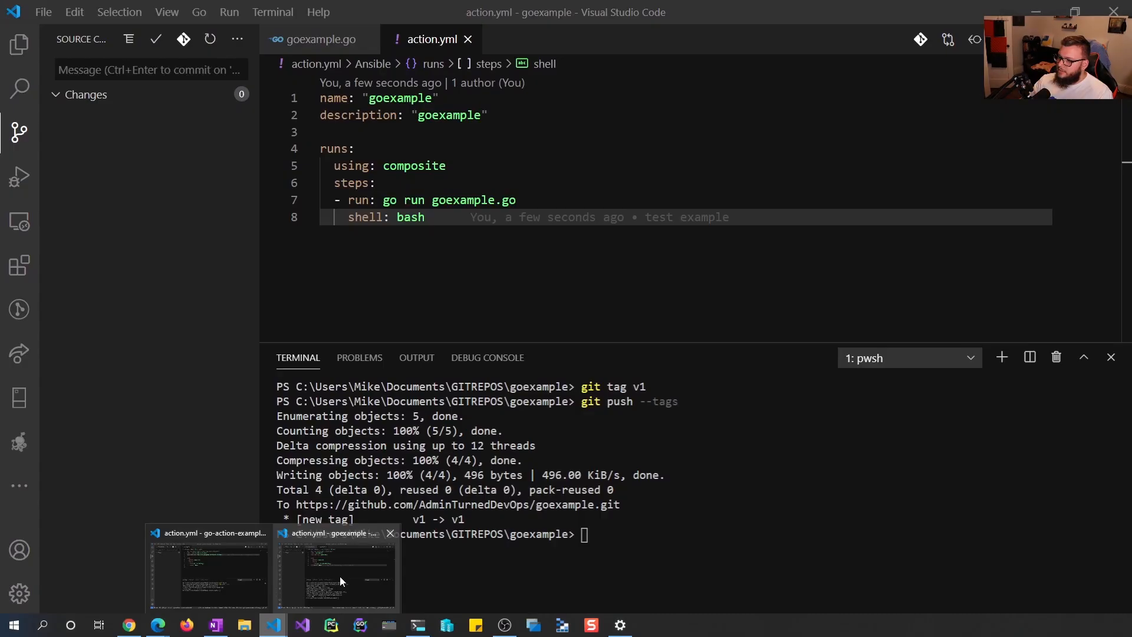
Delete and recreate the v1 tag, push tags again, then return to the browser
left_click(237, 39)
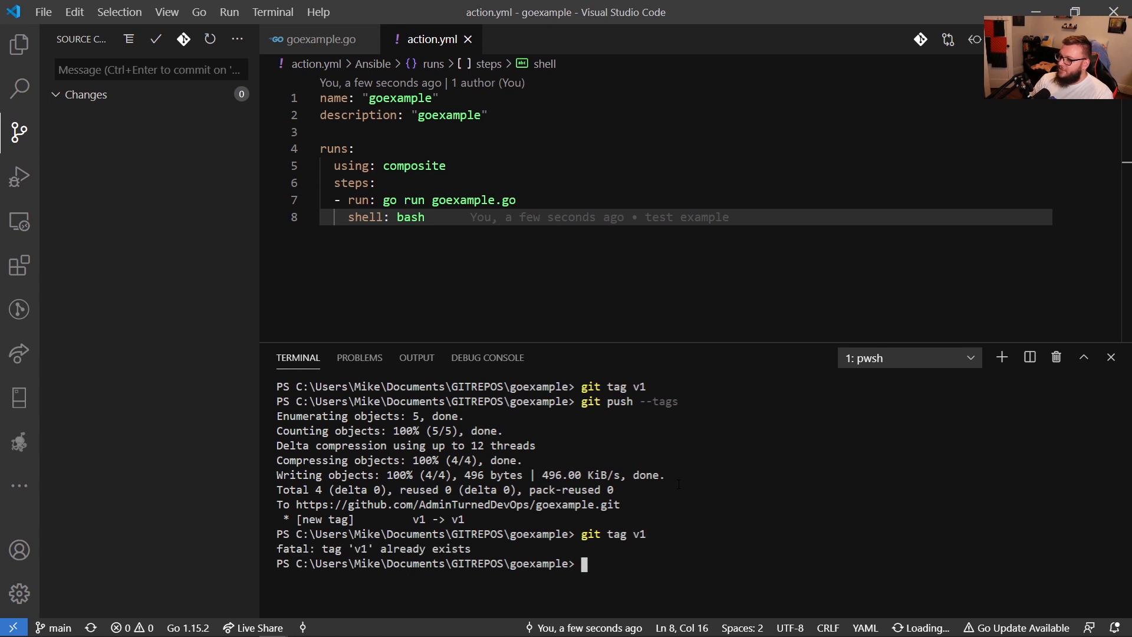
type("git tag -d v1")
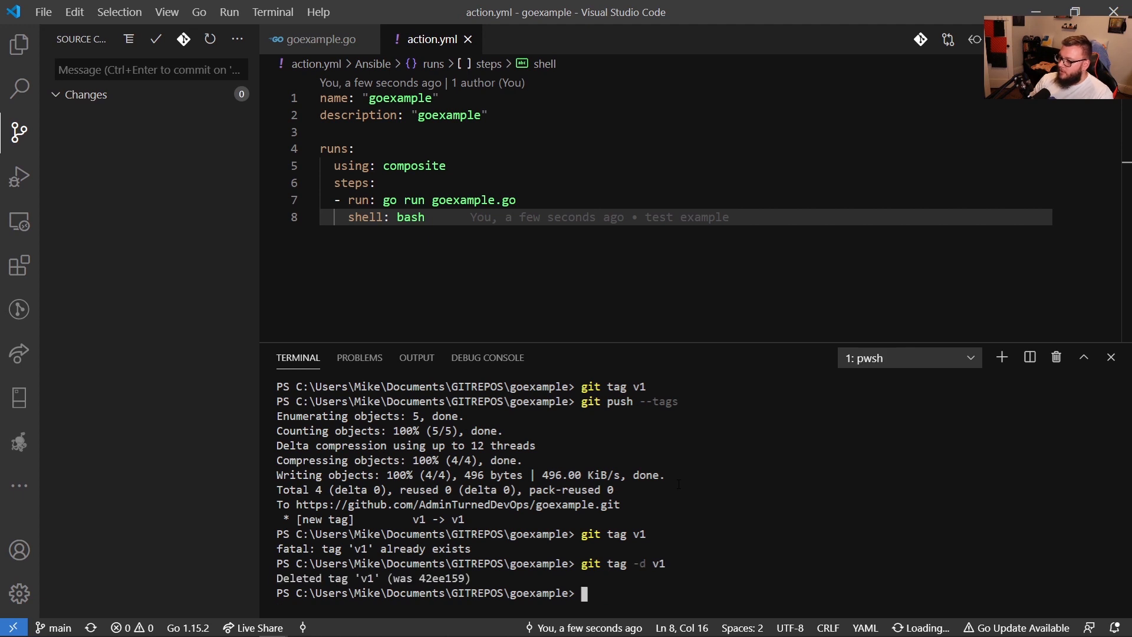
type("git tag v1")
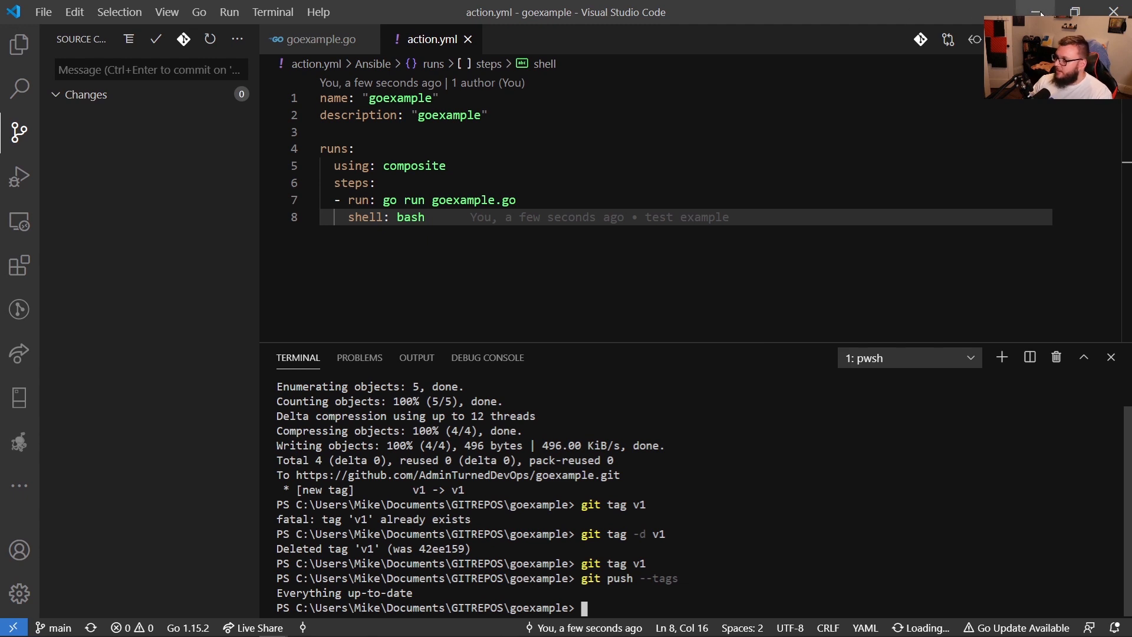
left_click(129, 625)
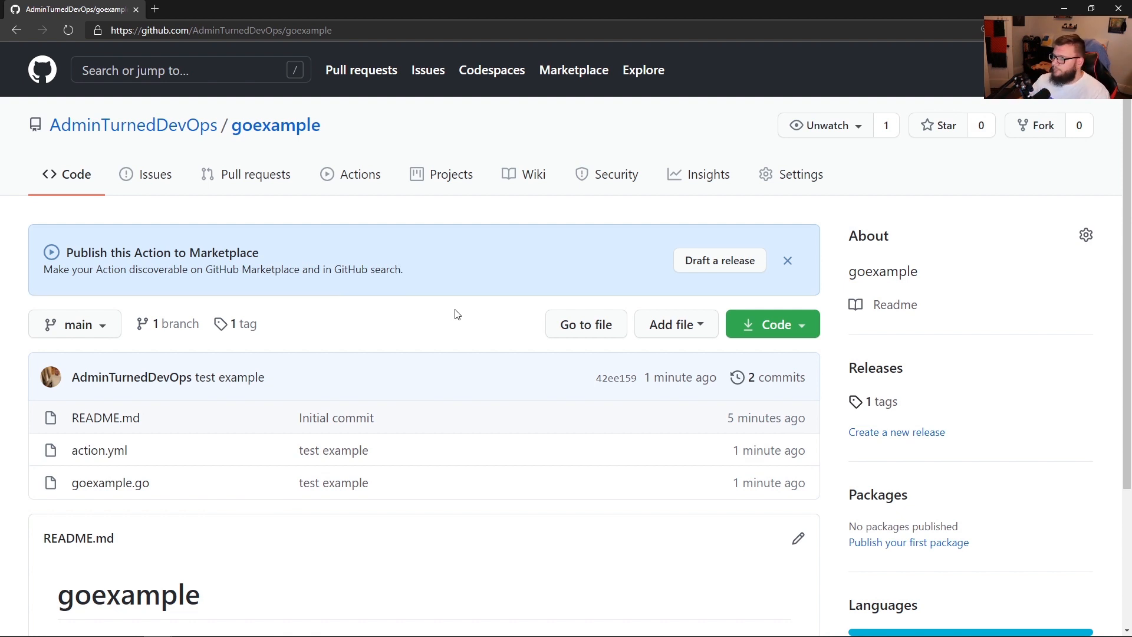
Draft a release tagged v1 and publish it
left_click(720, 259)
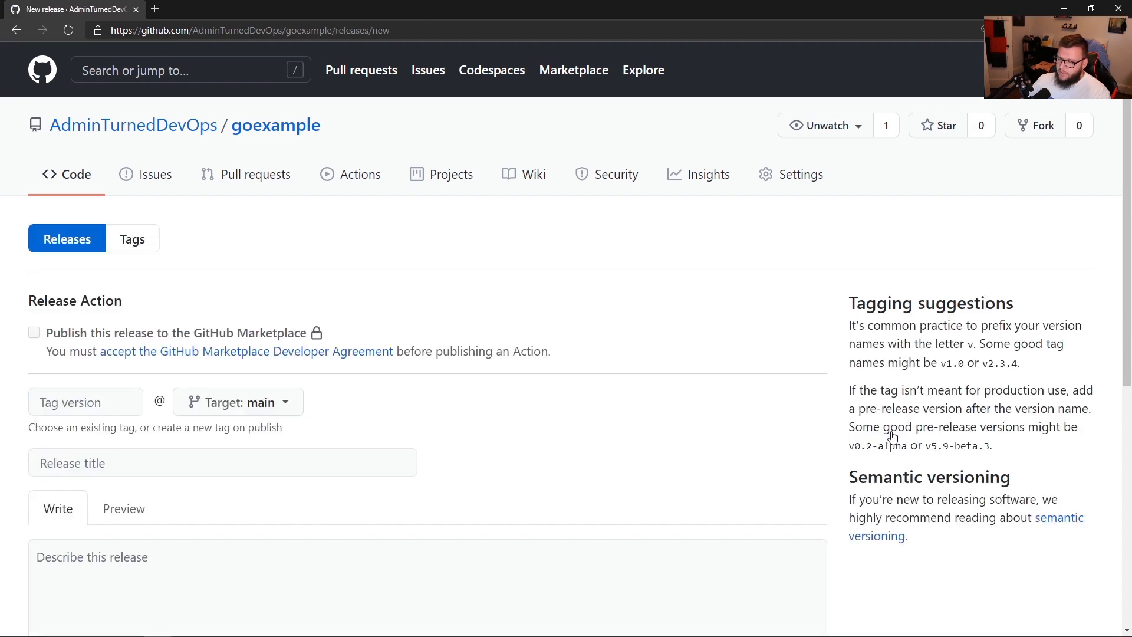
type("v1")
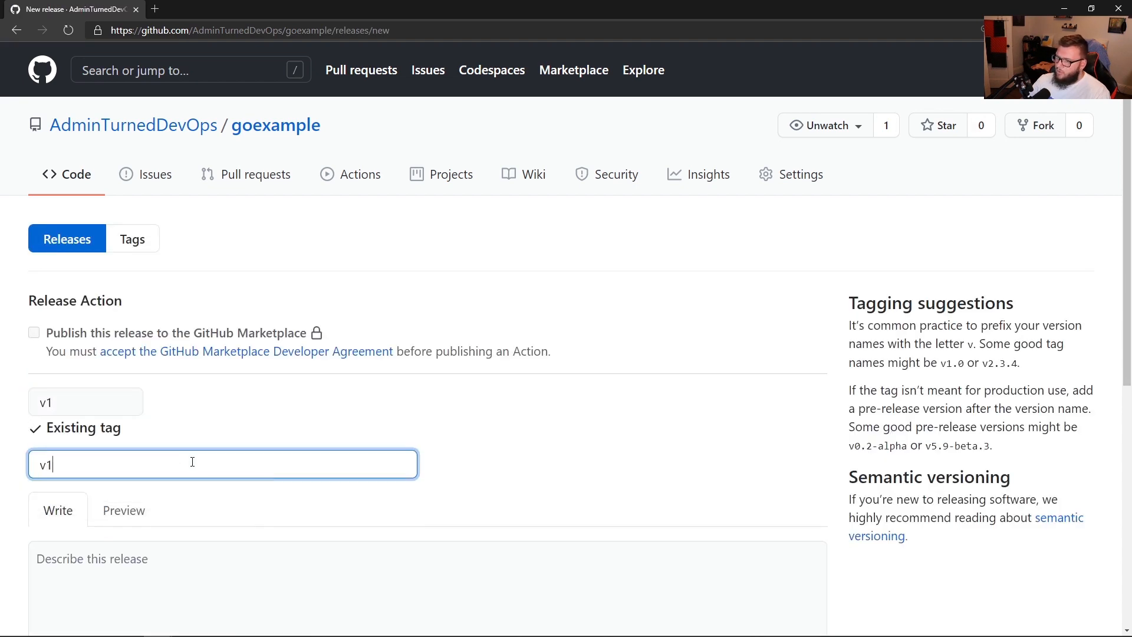
scroll("down", 3)
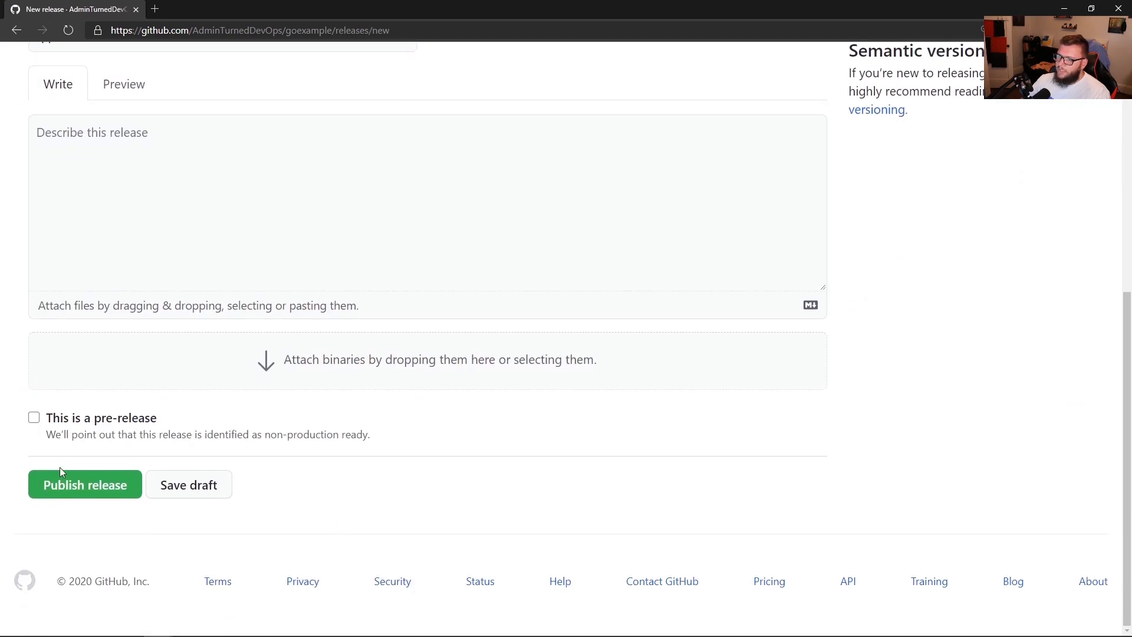
left_click(85, 485)
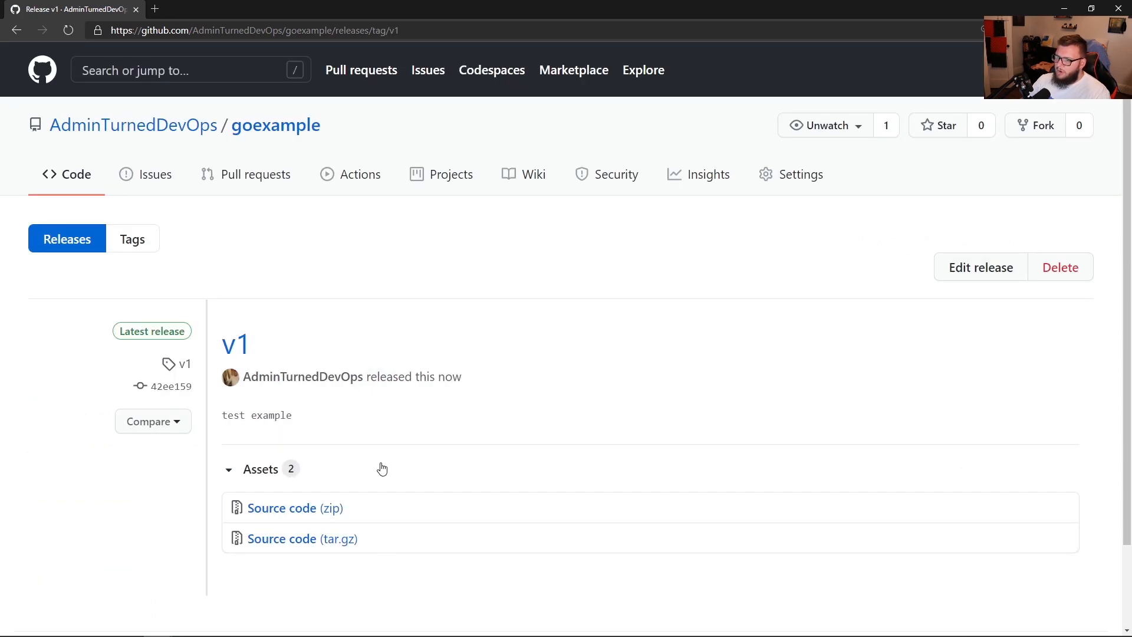
mouse_move(296, 507)
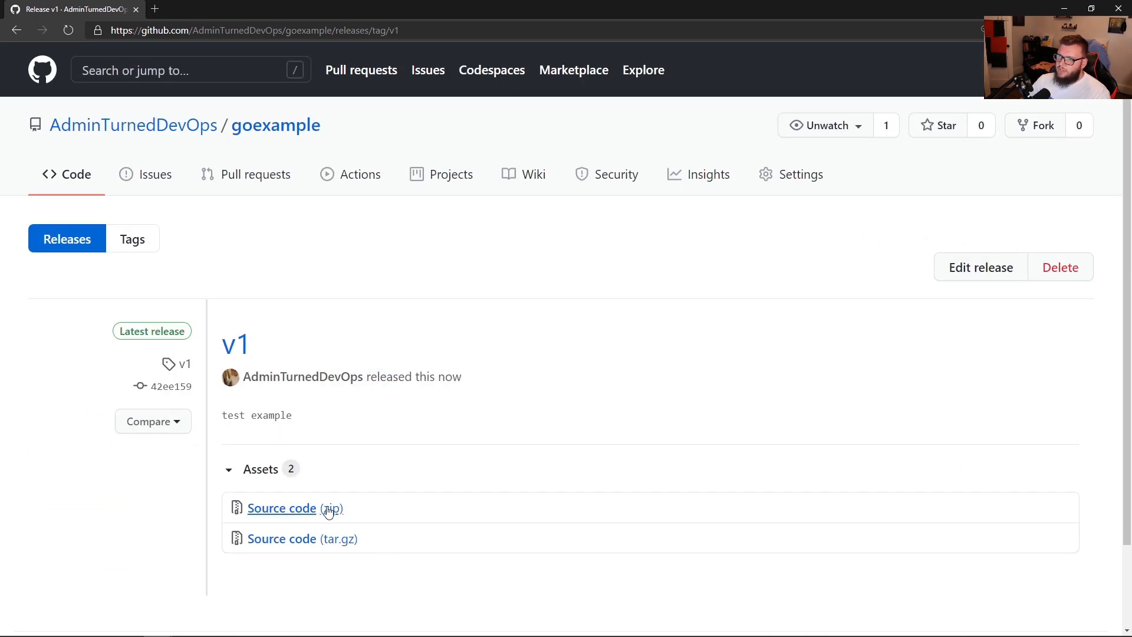
Download the v1 source zip, inspect the goexample-1 folder in 7-Zip, and close it
left_click(280, 508)
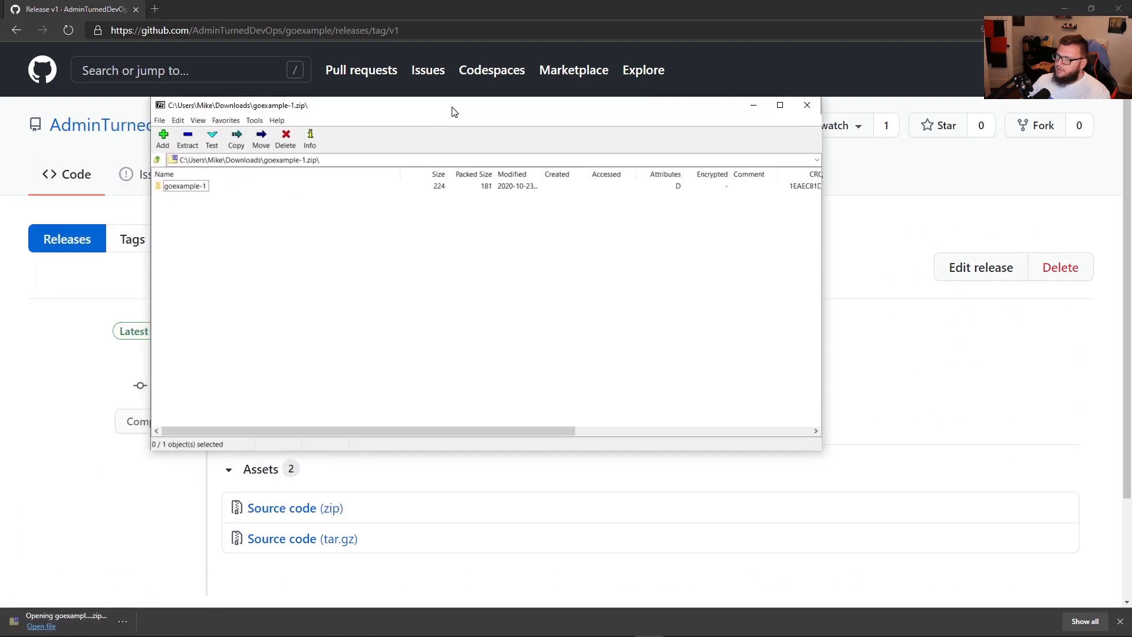
double_click(185, 185)
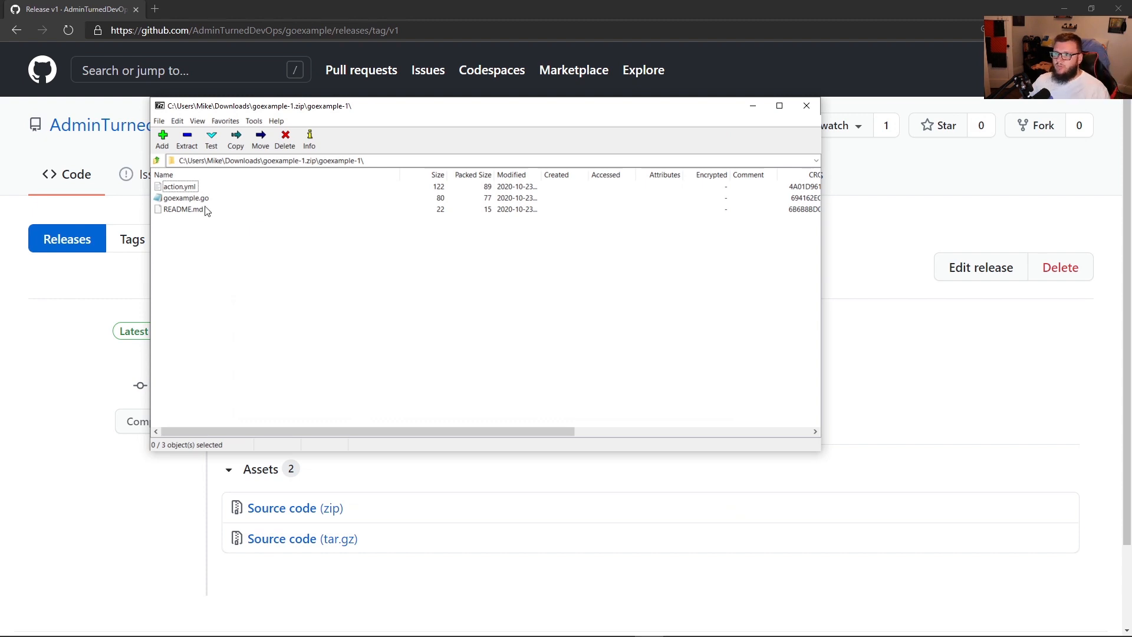
mouse_move(233, 241)
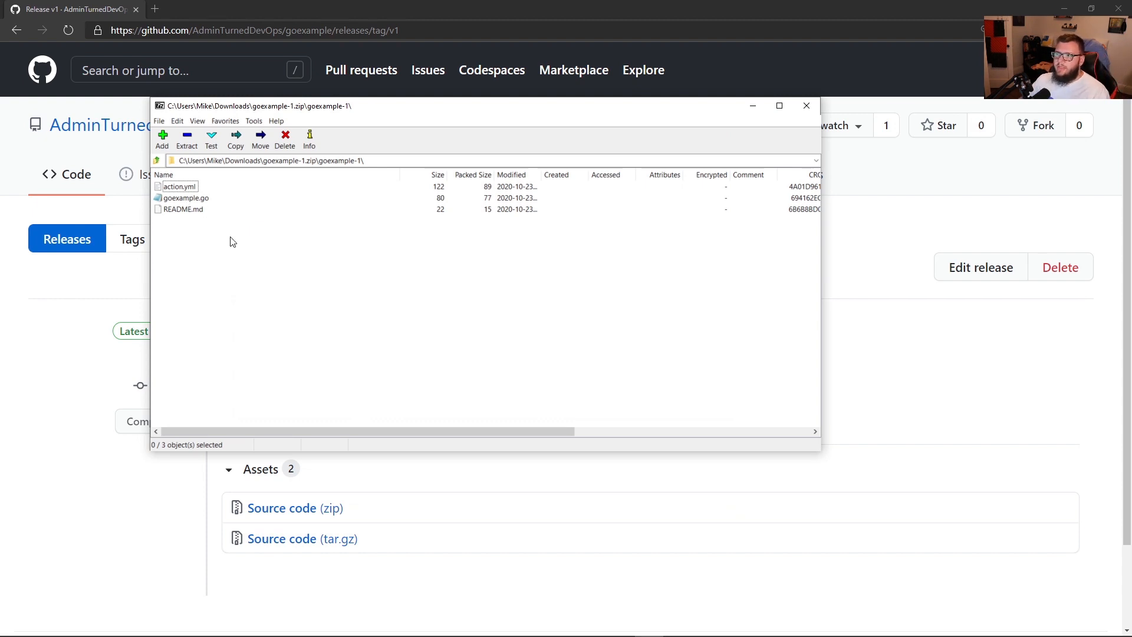
mouse_move(265, 264)
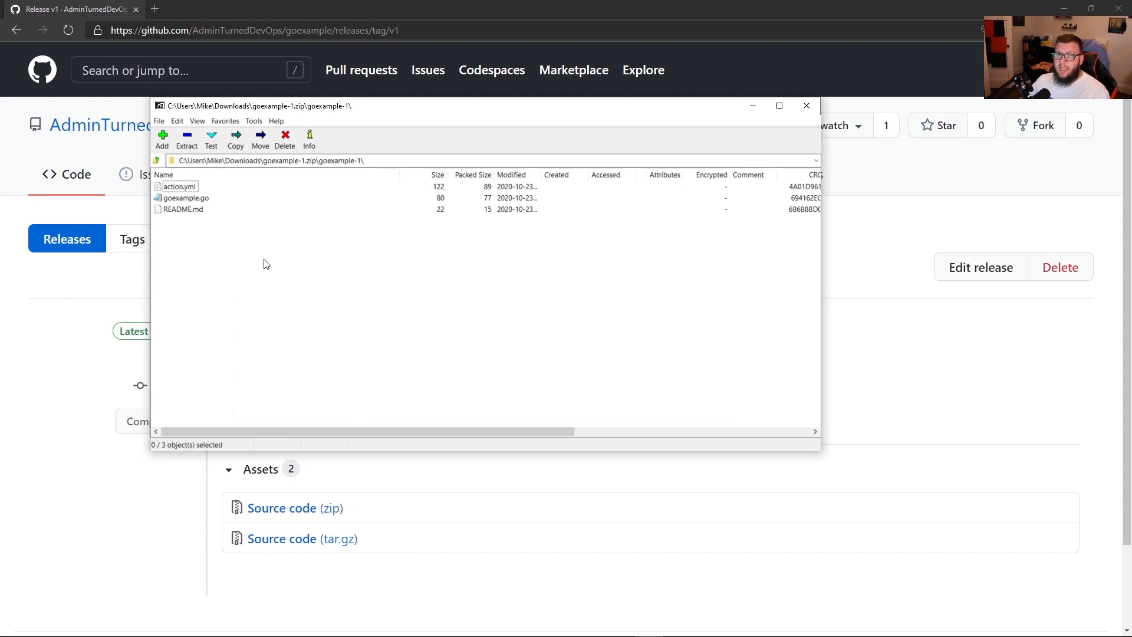
mouse_move(828, 112)
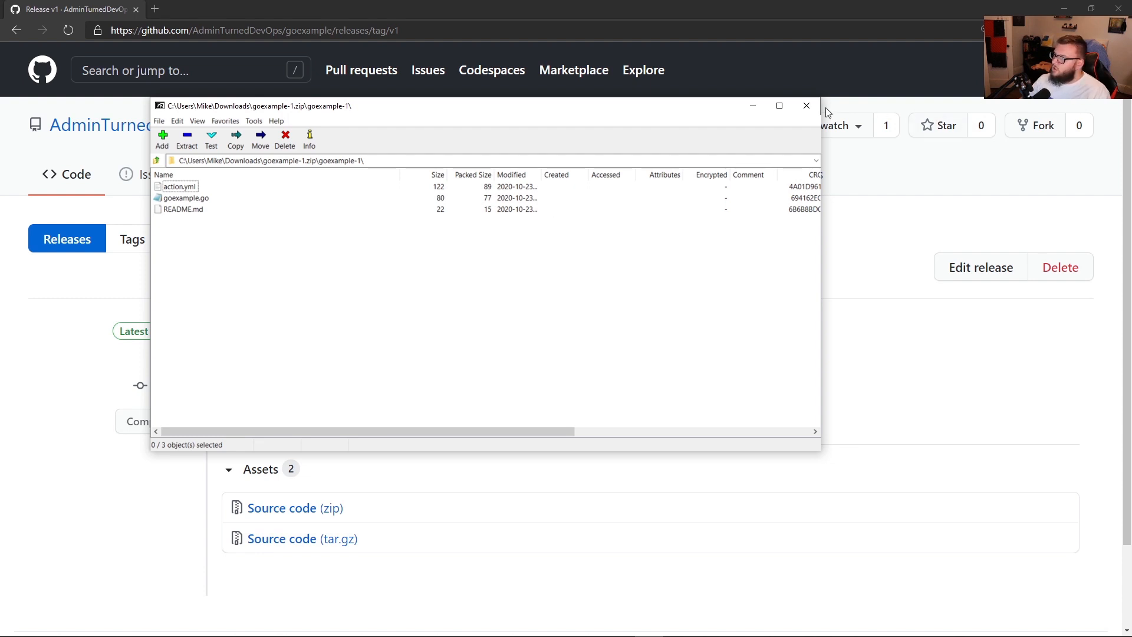
left_click(807, 105)
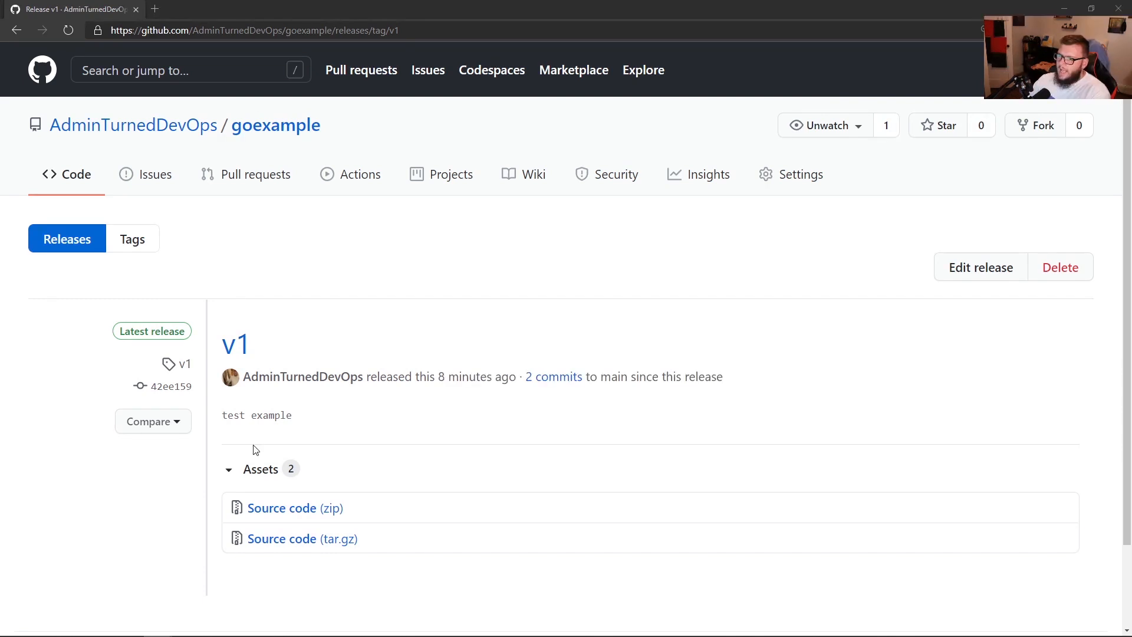
mouse_move(359, 175)
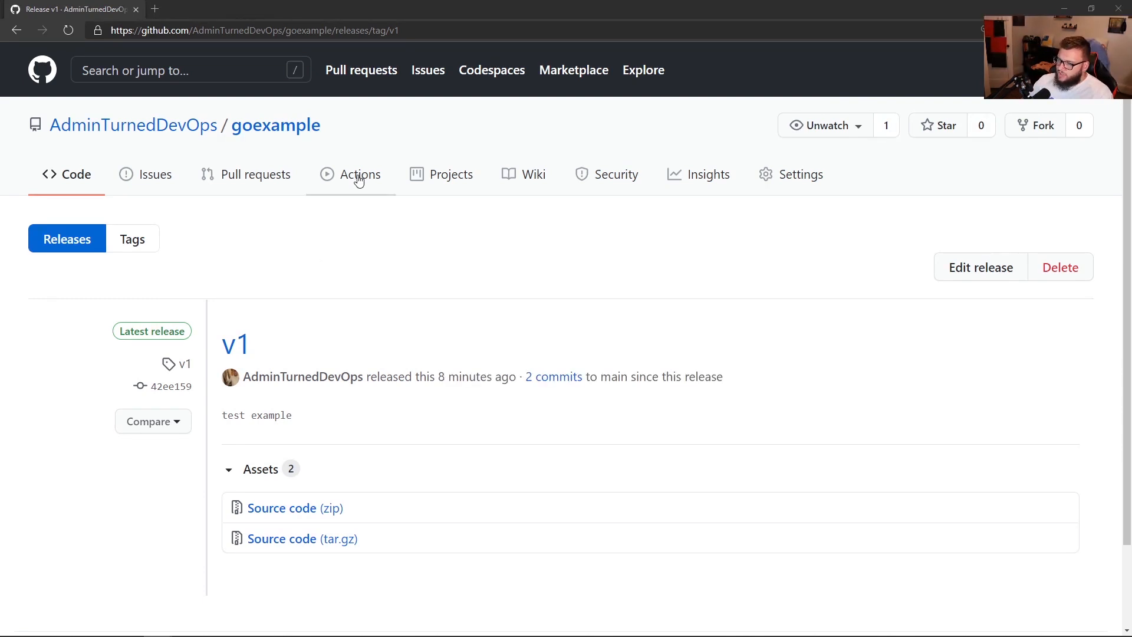
From the Actions page, create a new workflow using the suggested Go starter template
left_click(359, 175)
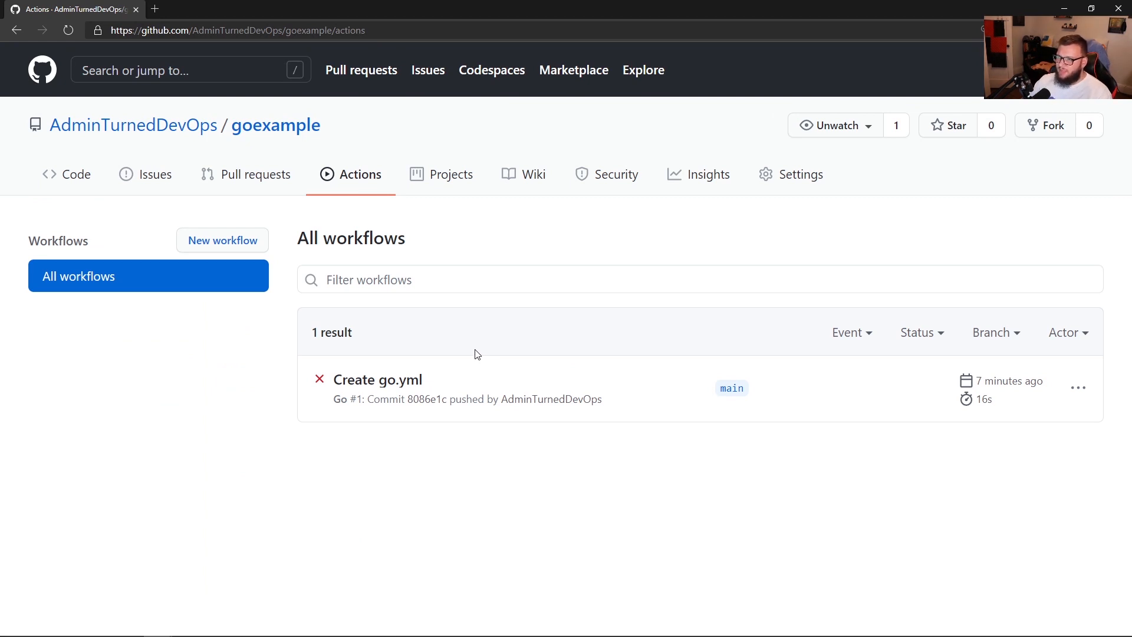
mouse_move(226, 256)
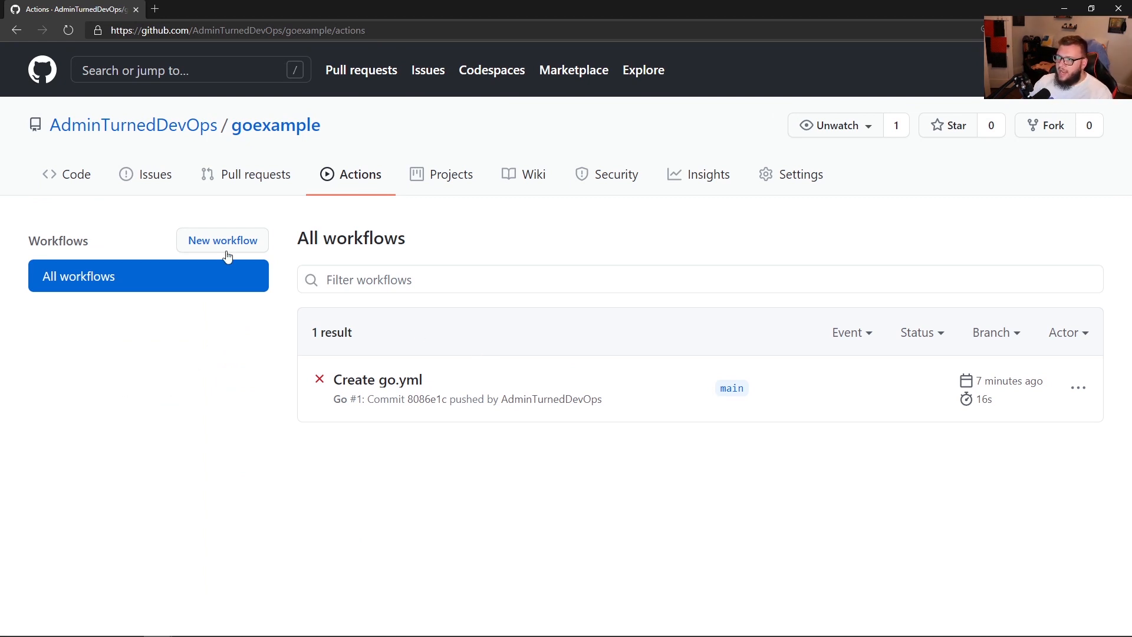
left_click(223, 240)
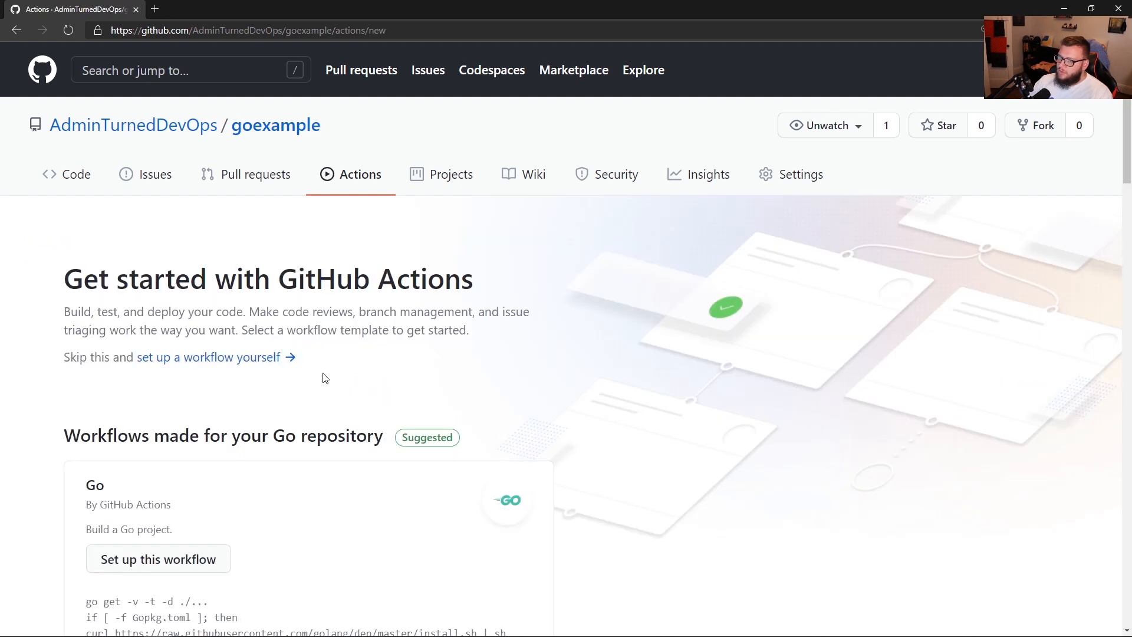
scroll("down", 3)
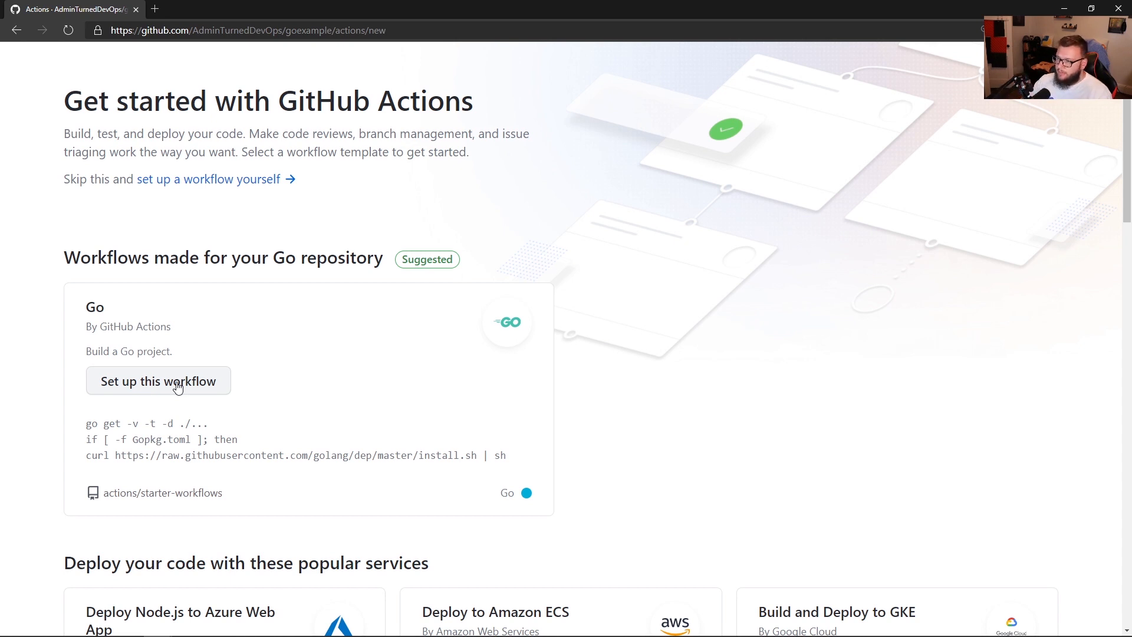
left_click(158, 381)
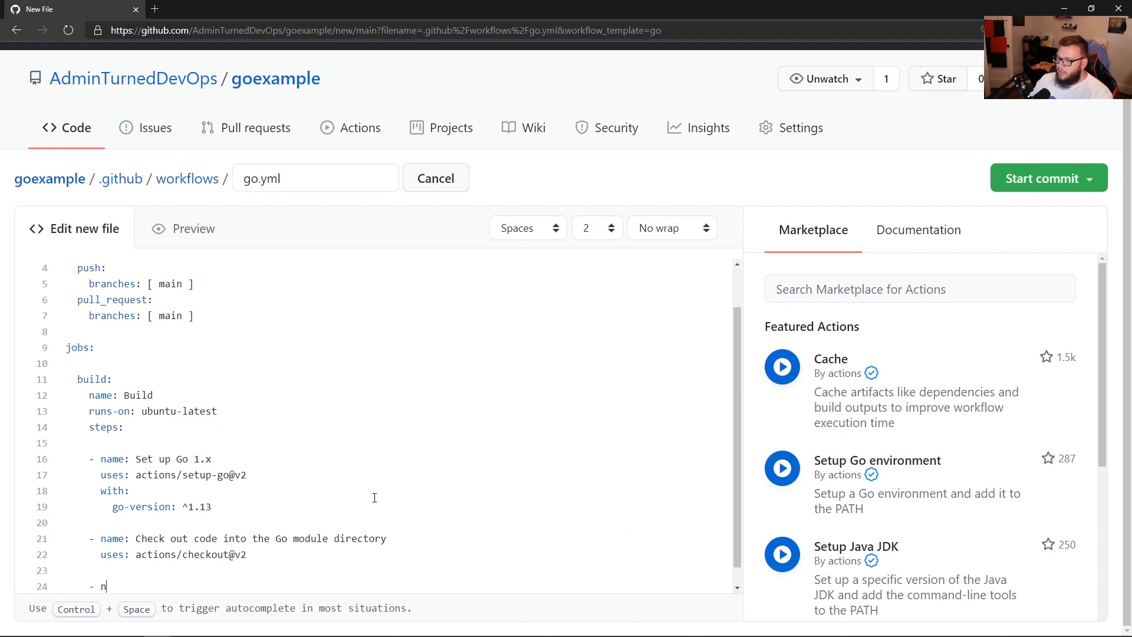
Add a step 'name: Go example' with 'uses: AdminTurnedDevOps/goexample@v1' to go.yml
type("ame: Go exampl")
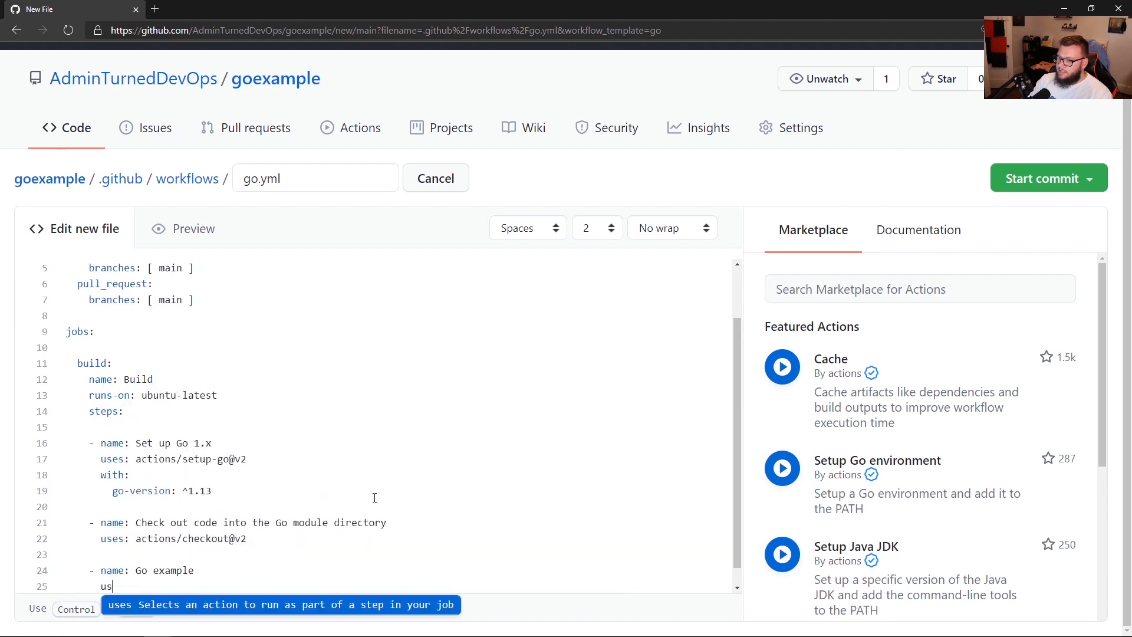
type("es:")
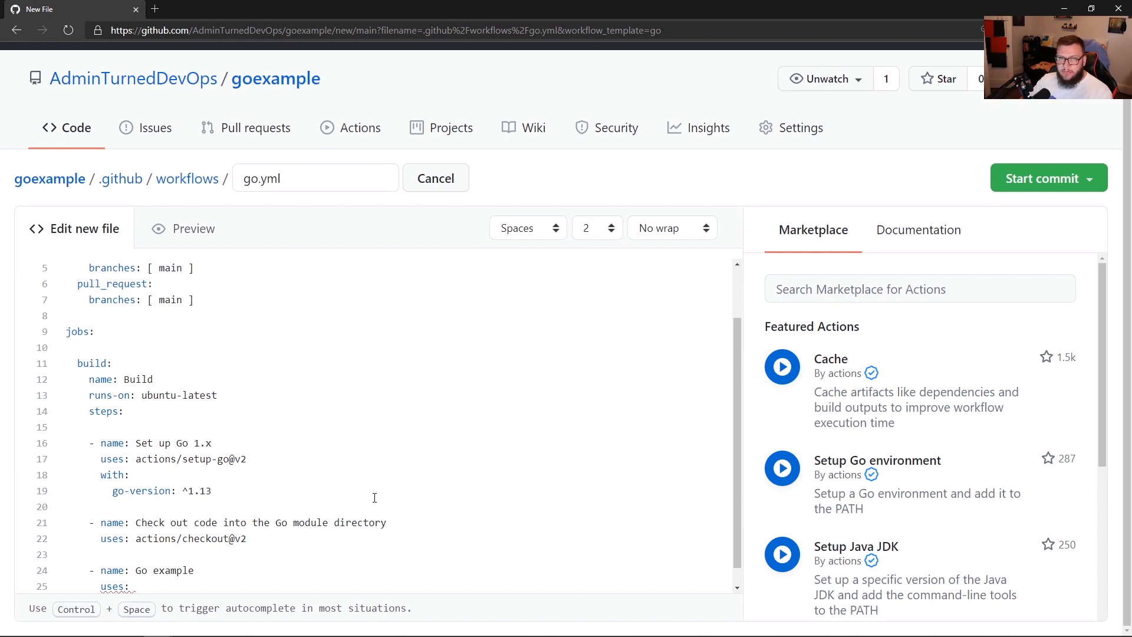
type("Admion")
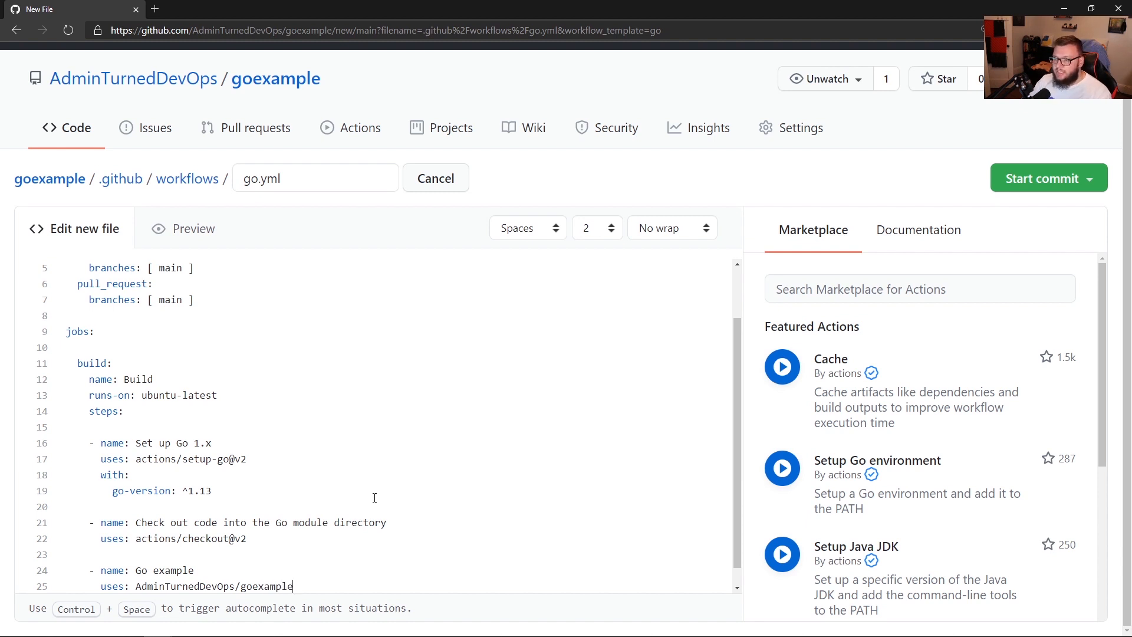
type("@")
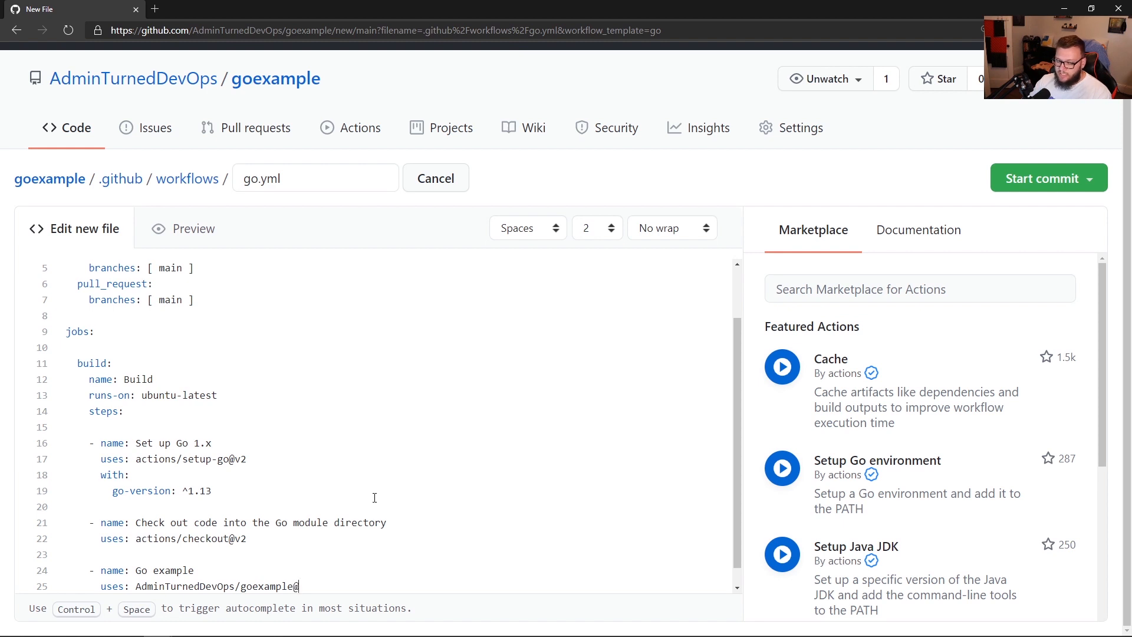
type("v1")
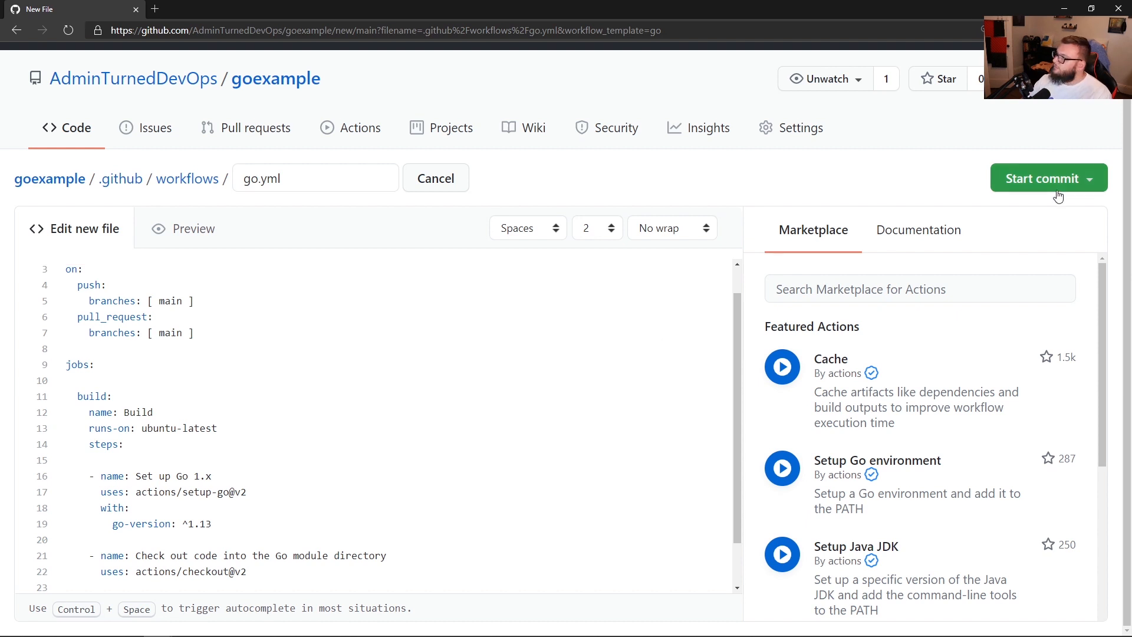
Commit go.yml directly to main and open the newly queued Go workflow run
left_click(1047, 178)
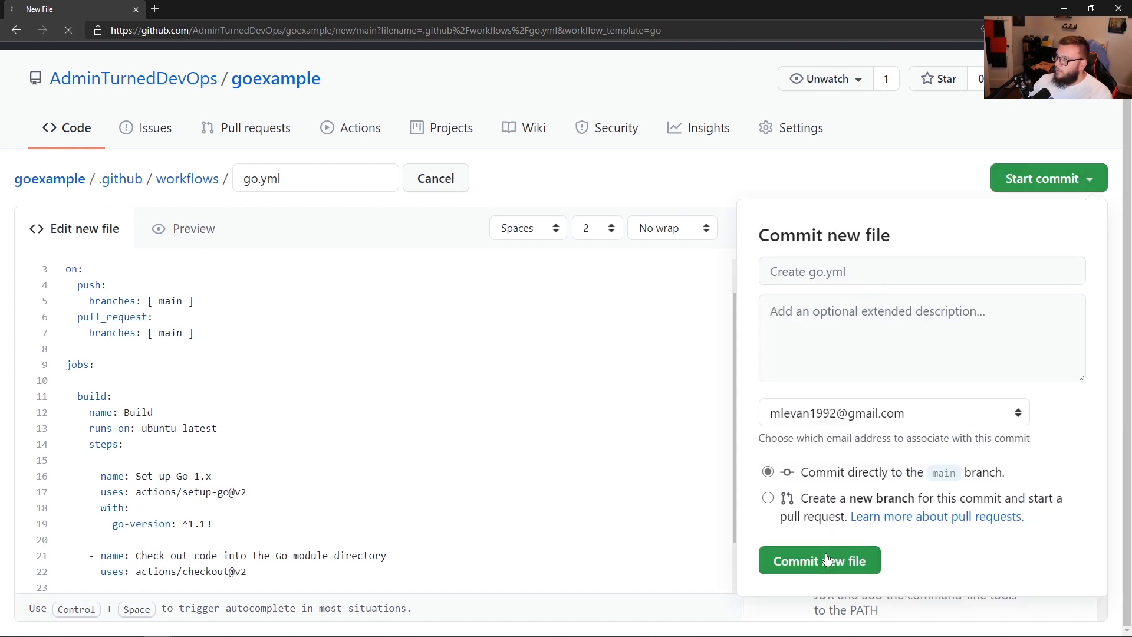
left_click(818, 560)
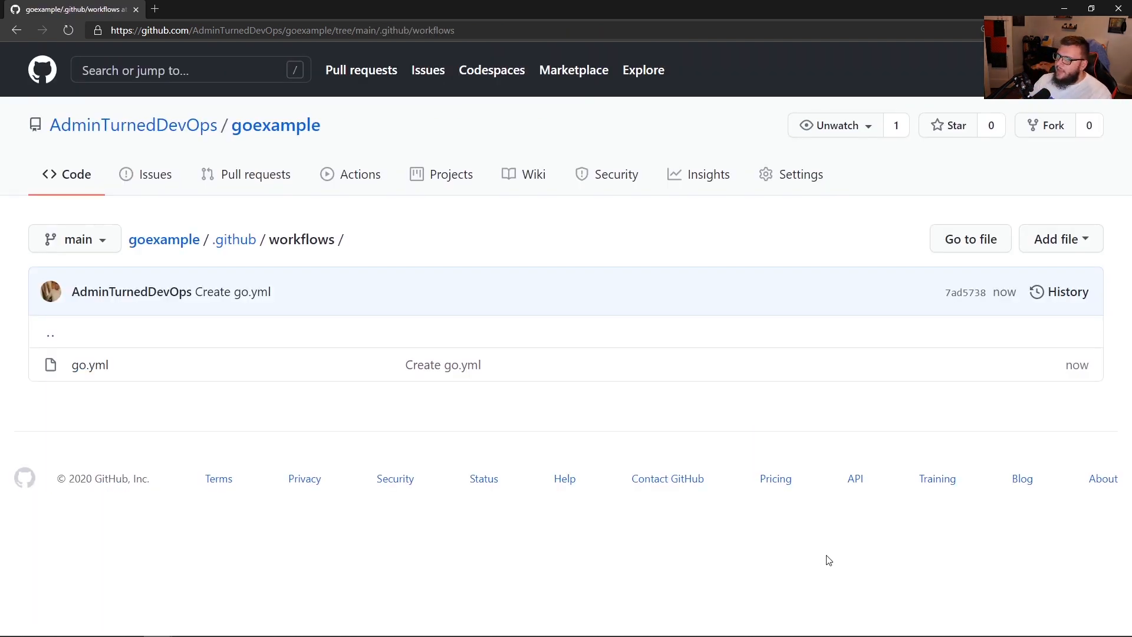
left_click(358, 175)
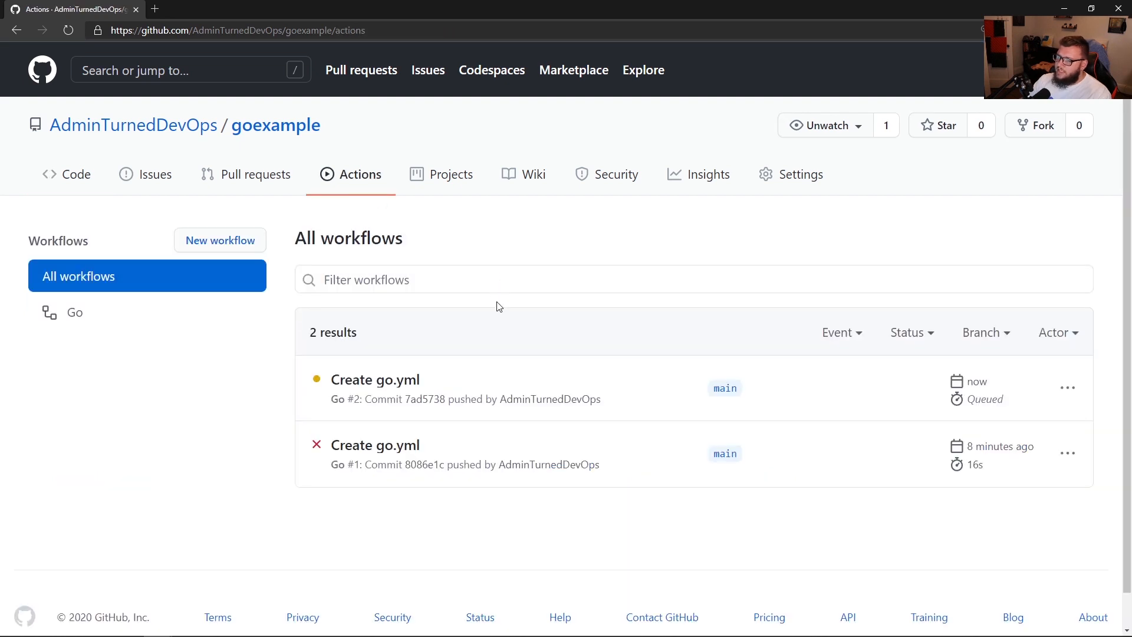
left_click(375, 379)
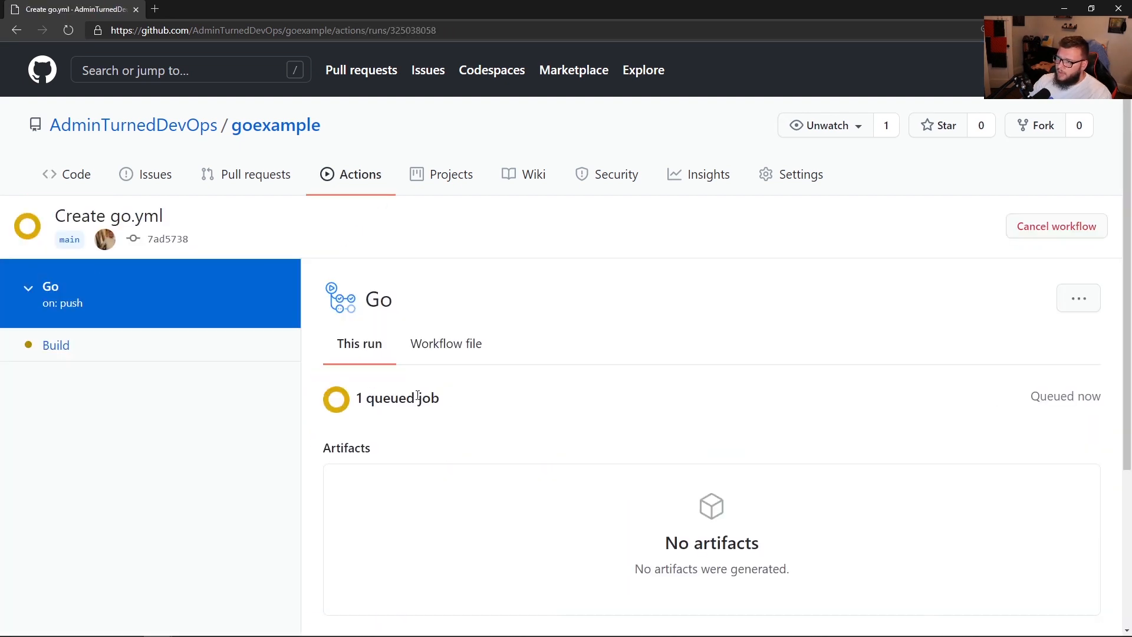
View the Build job logs and expand the Go example step showing 'Hello YouTube!'
left_click(55, 346)
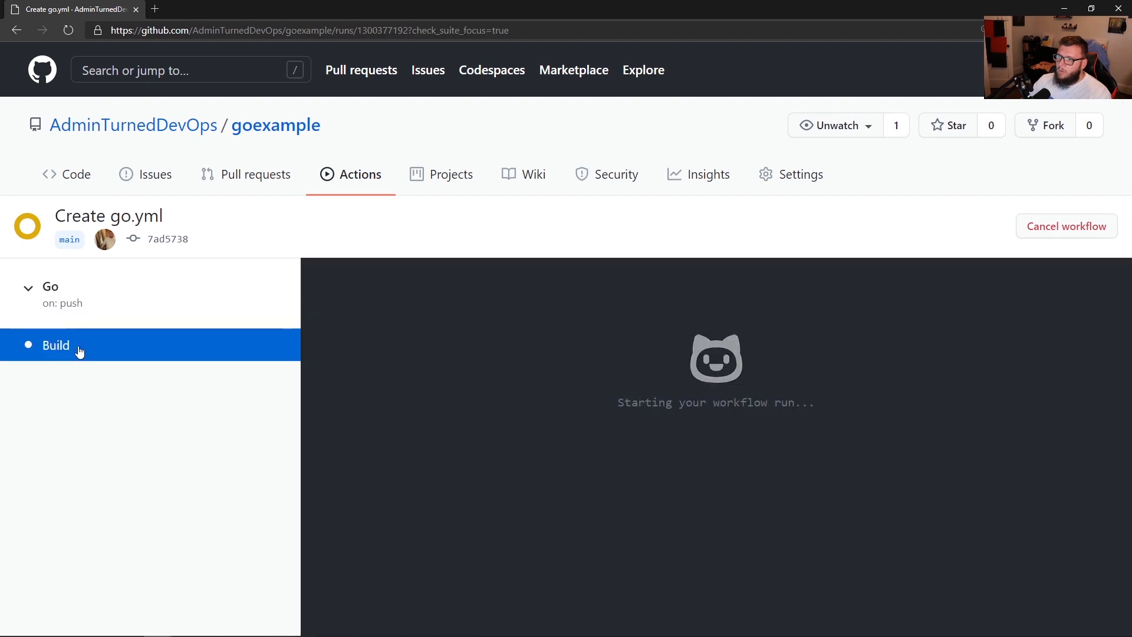
mouse_move(741, 269)
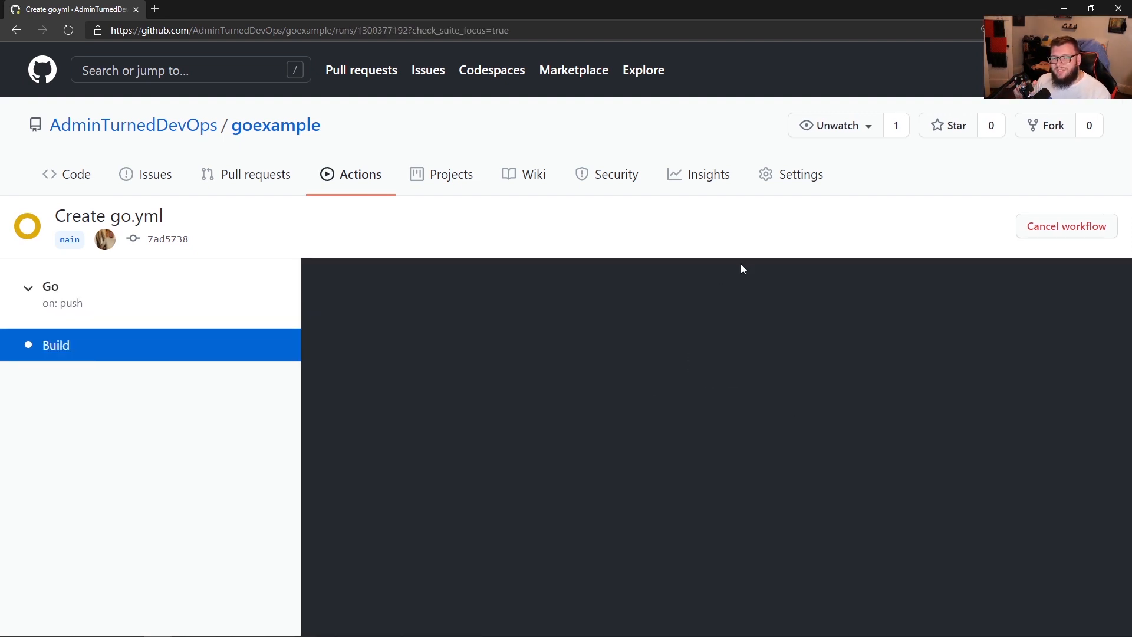
scroll("down", 3)
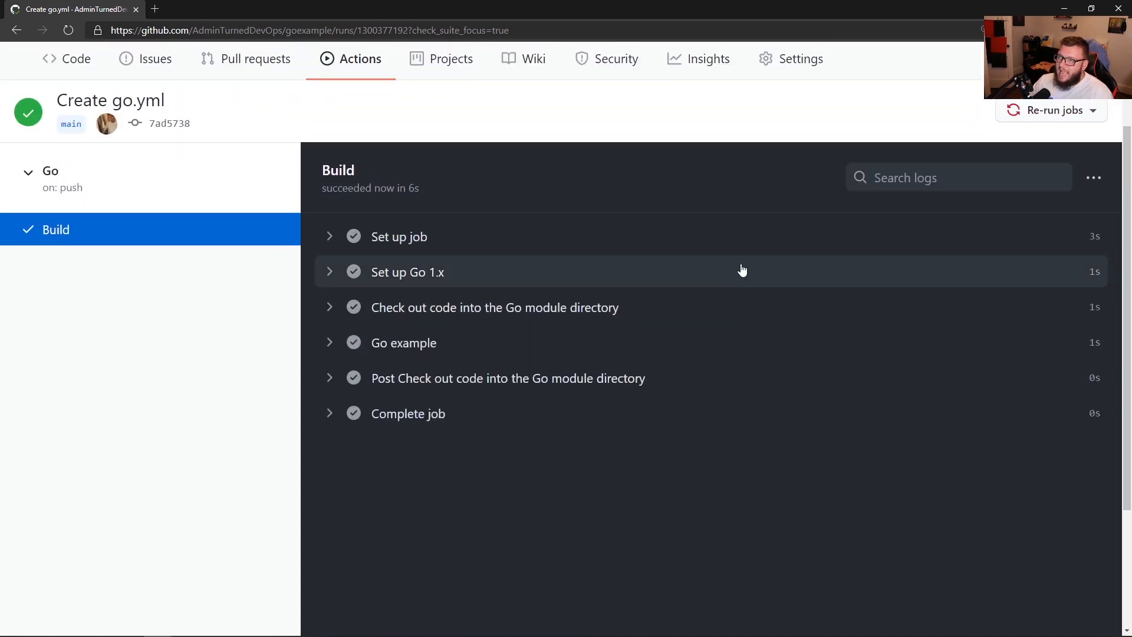
mouse_move(559, 334)
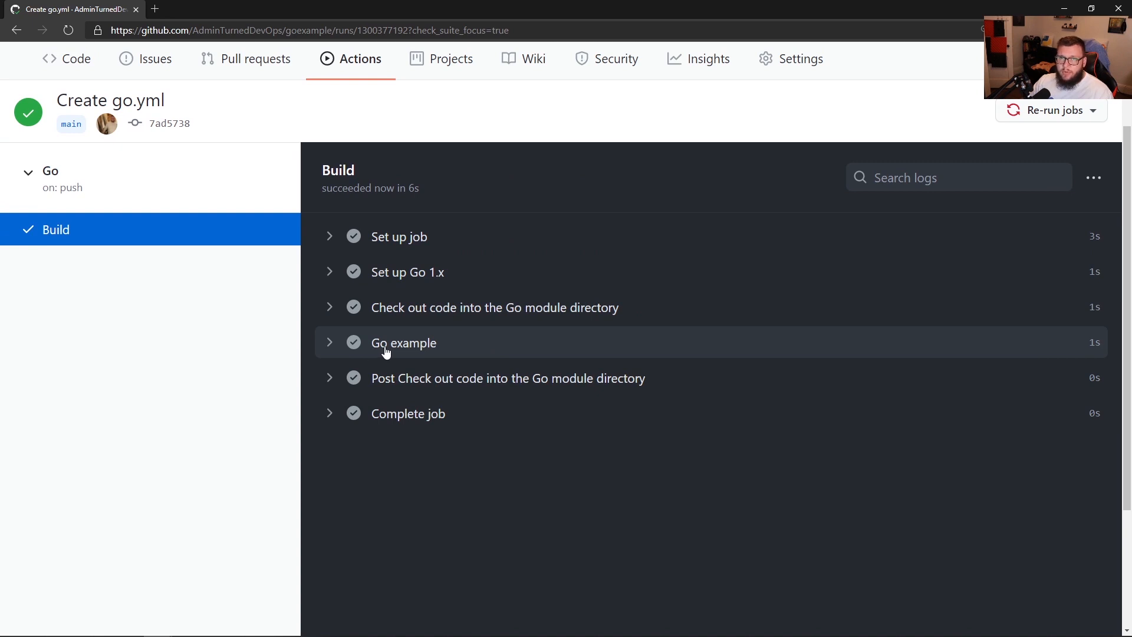
left_click(403, 342)
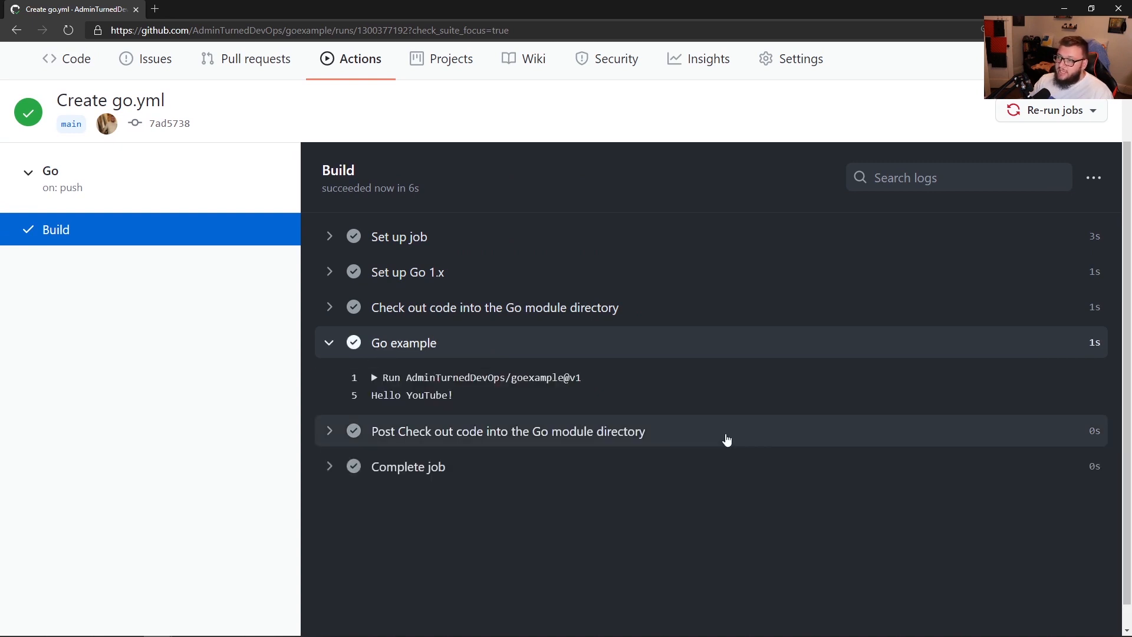